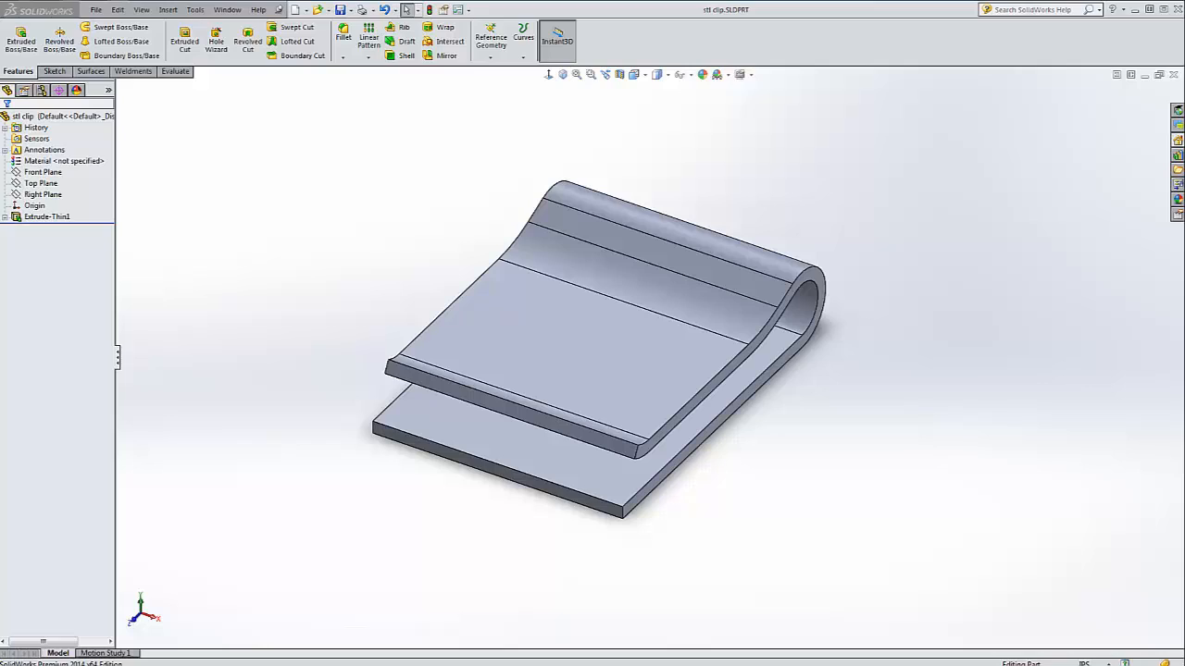
{"action": "mouse_move", "coordinate": [1155, 248]}
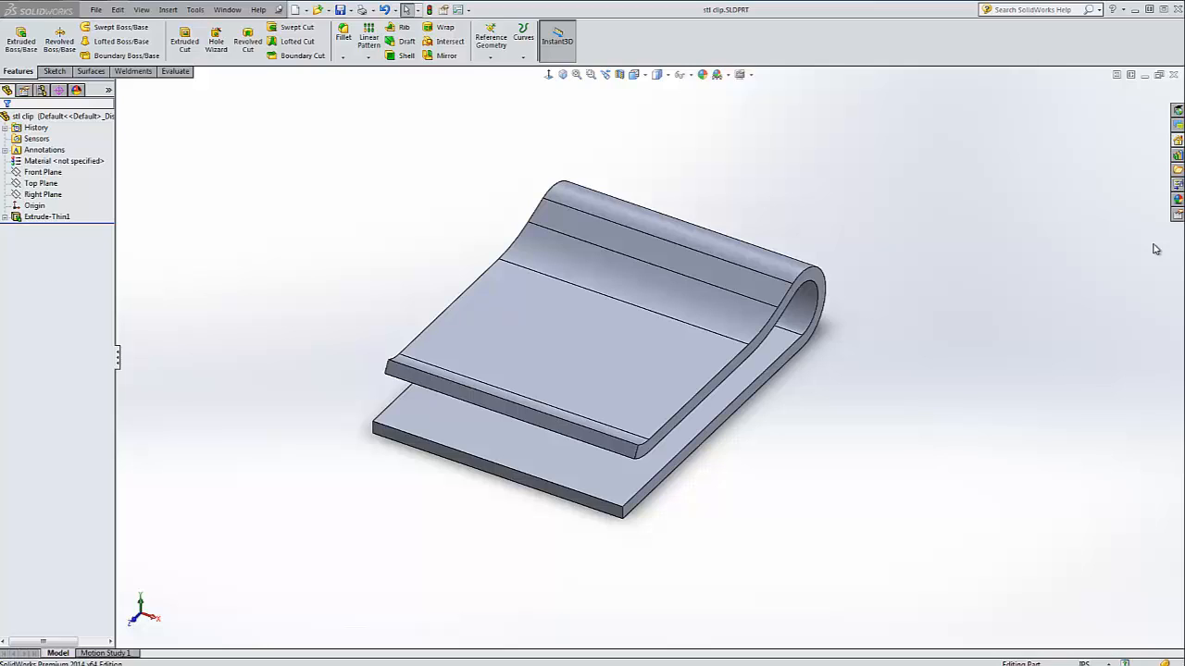
{"action": "mouse_move", "coordinate": [968, 193]}
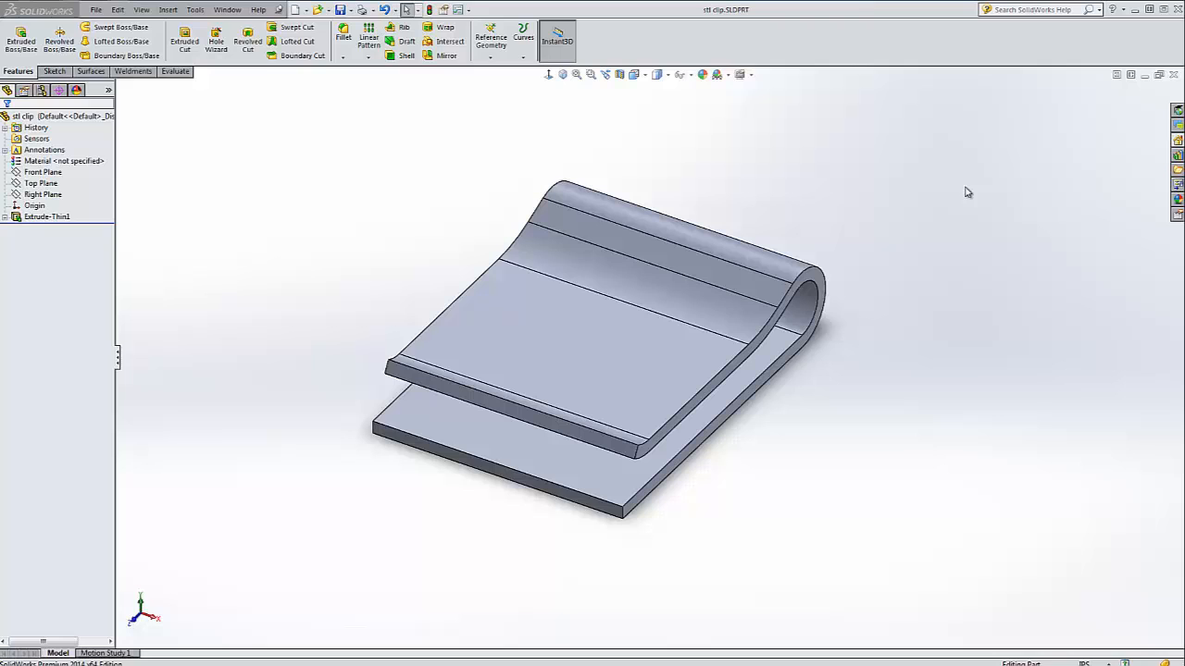
- Orbit the wallet clip to inspect its bend, then return it to the isometric view
{"action": "left_click", "coordinate": [682, 342]}
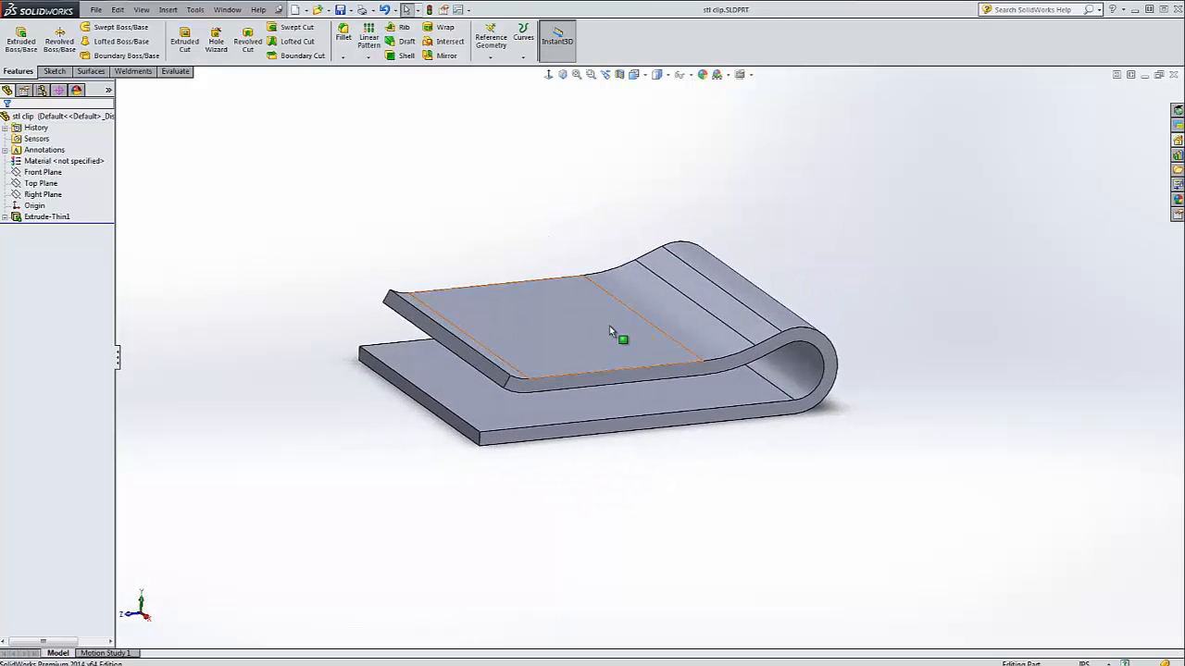
{"action": "left_click_drag", "start_coordinate": [611, 333], "coordinate": [670, 231]}
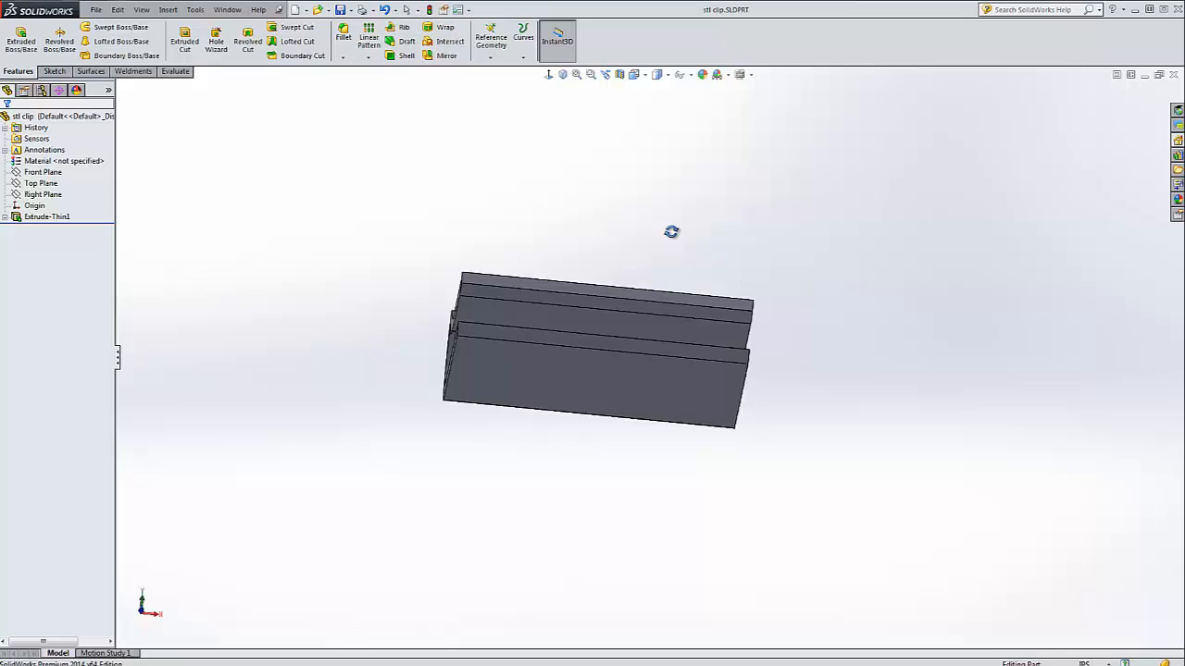
{"action": "left_click_drag", "start_coordinate": [670, 231], "coordinate": [611, 361]}
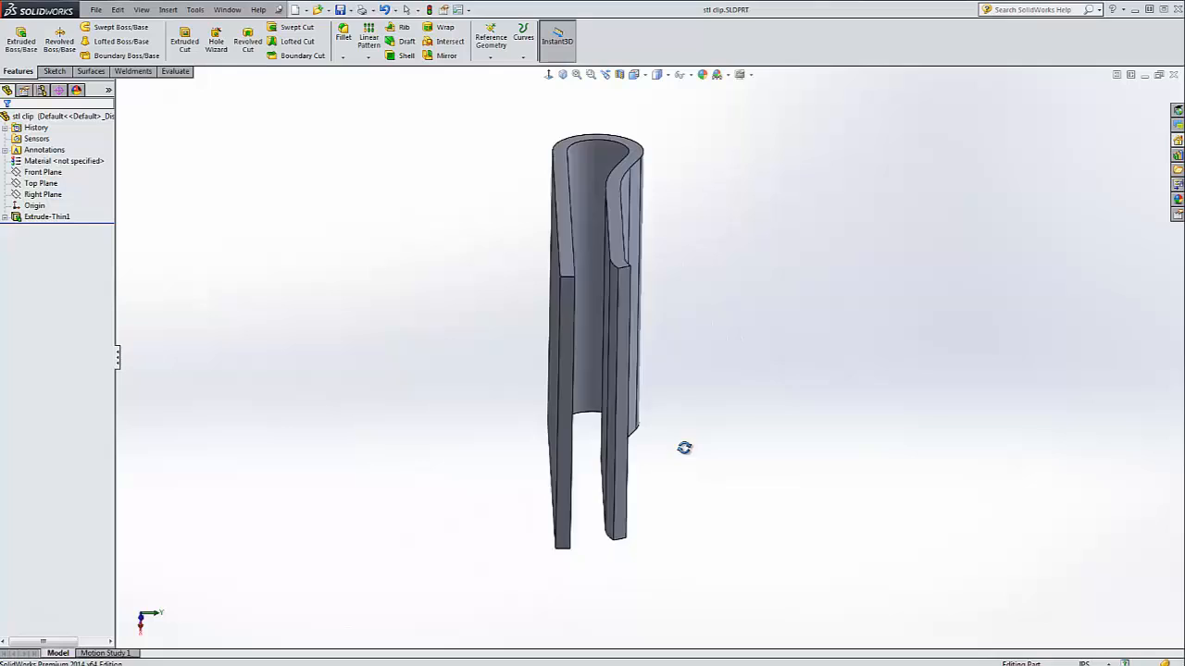
{"action": "left_click_drag", "start_coordinate": [685, 448], "coordinate": [644, 453]}
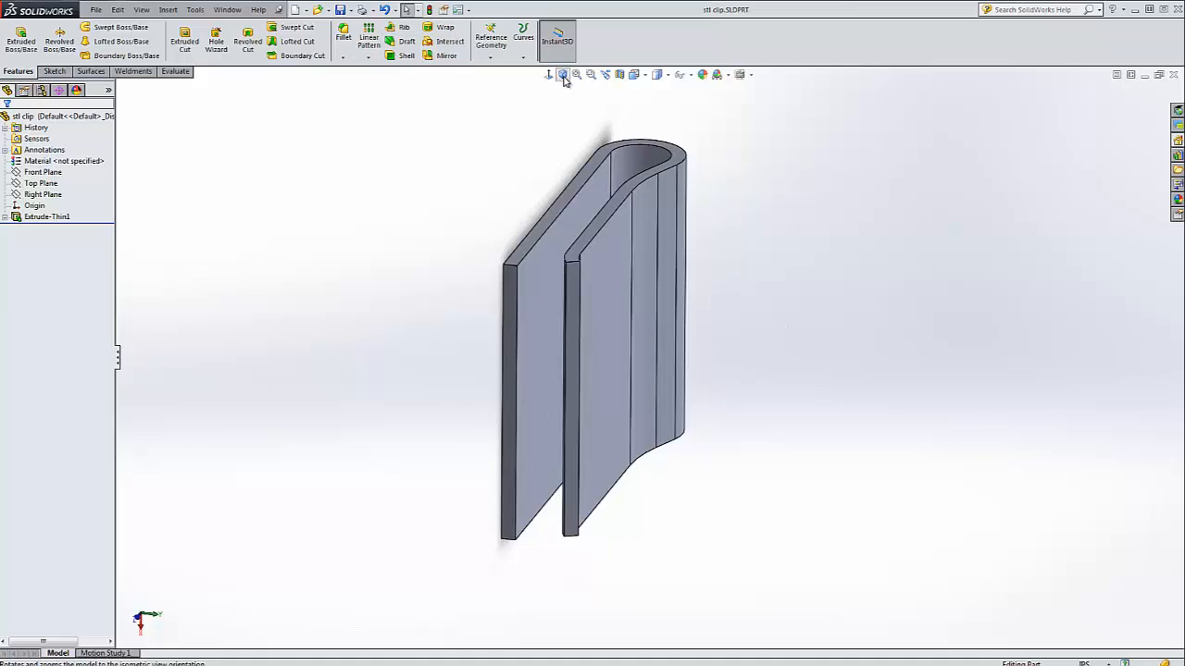
{"action": "left_click", "coordinate": [562, 74]}
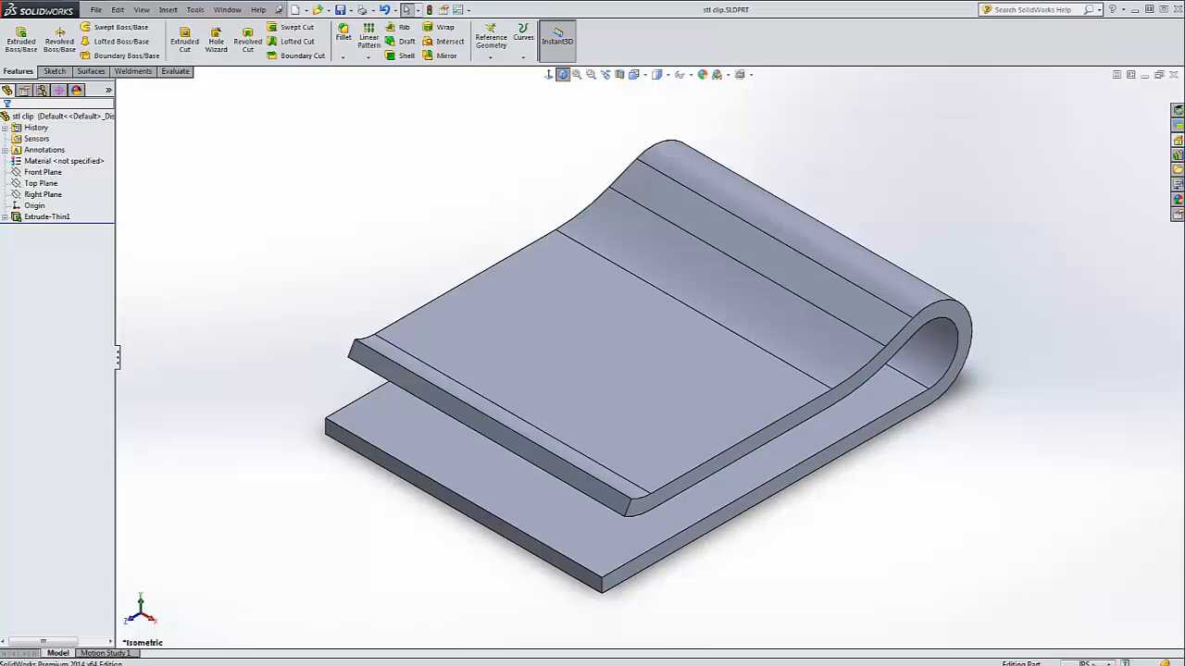
{"action": "mouse_move", "coordinate": [485, 103]}
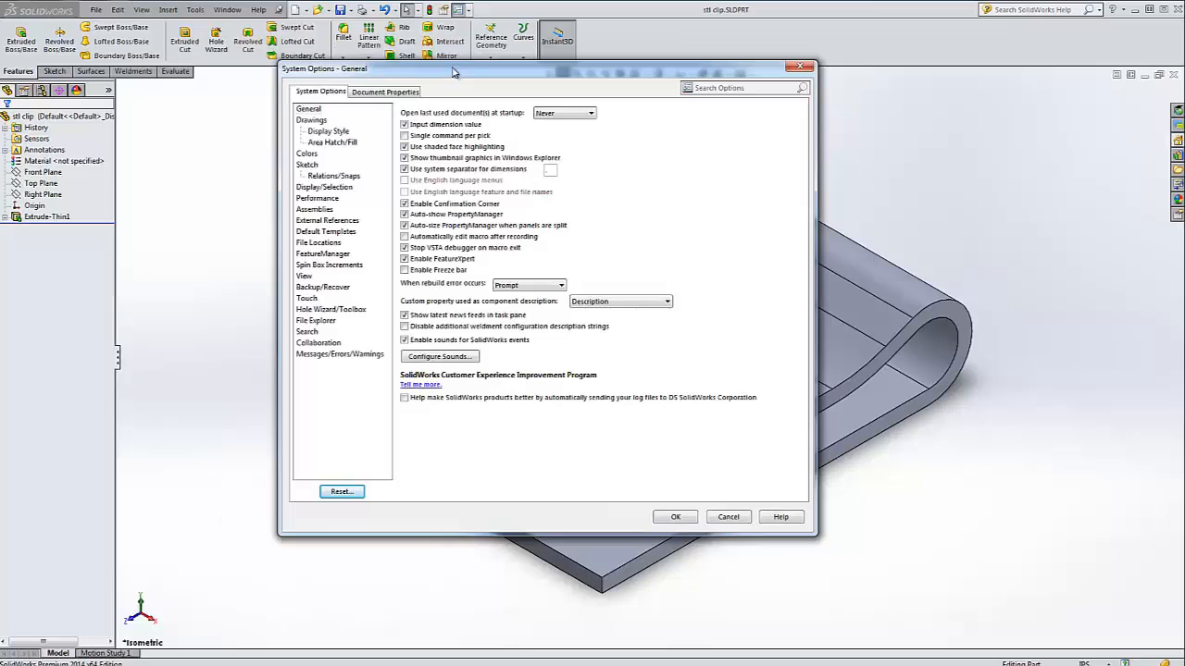
- Review the part's unit settings in Document Properties and accept them unchanged
{"action": "left_click", "coordinate": [385, 90]}
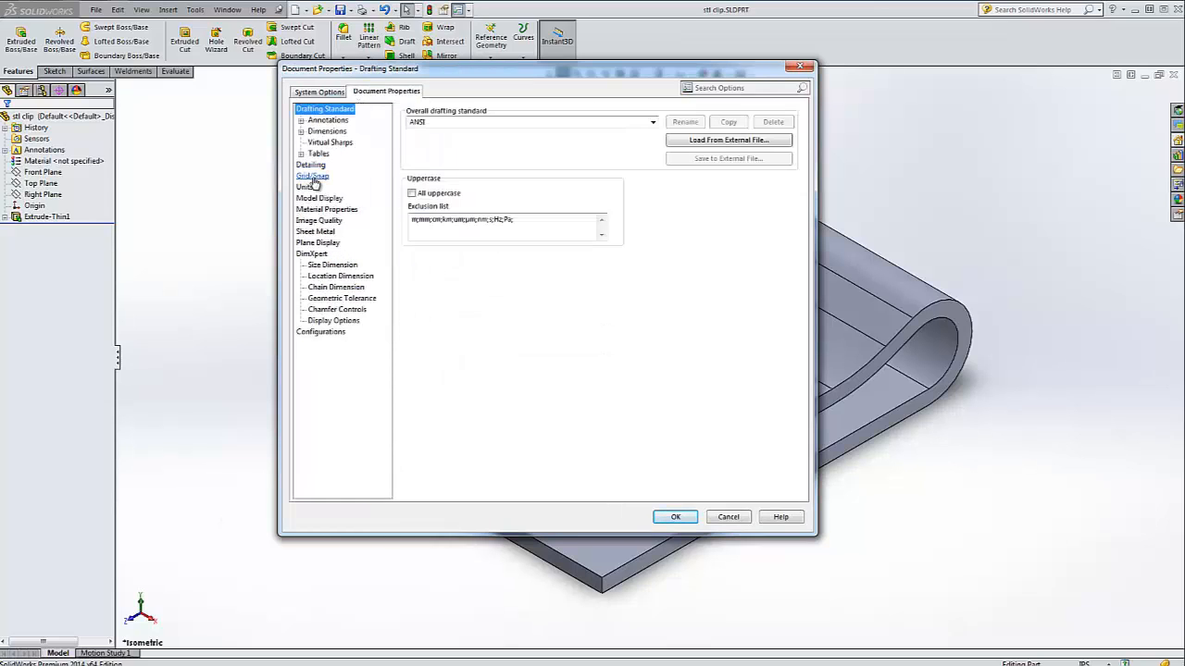
{"action": "left_click", "coordinate": [304, 187]}
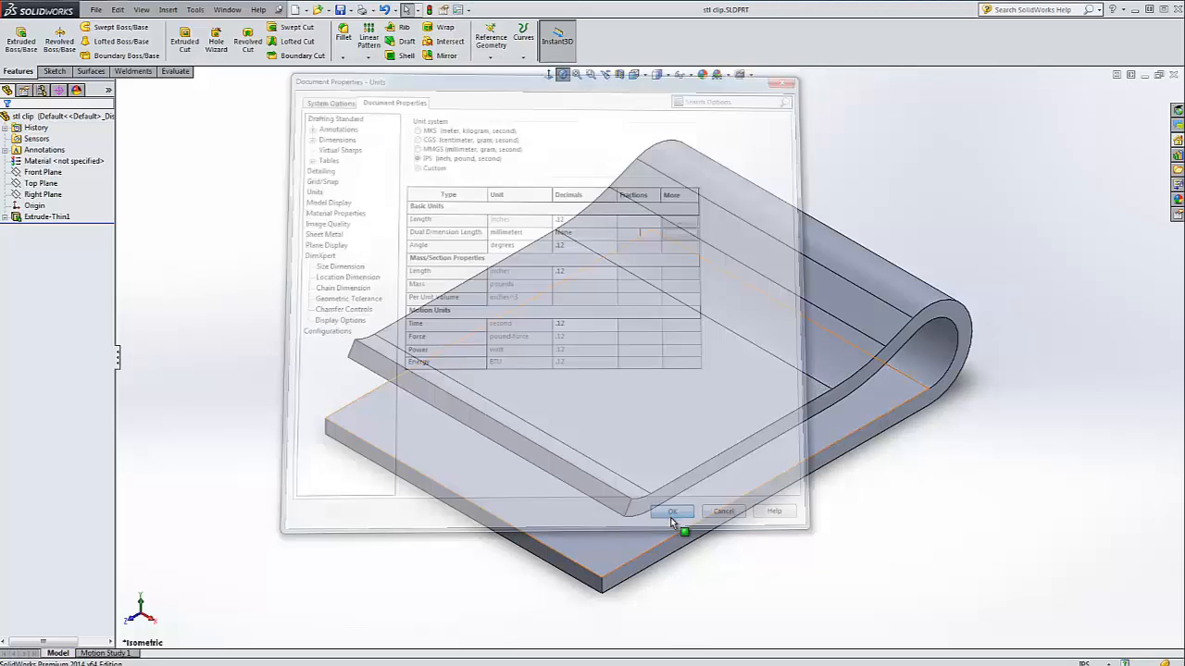
{"action": "left_click", "coordinate": [674, 511]}
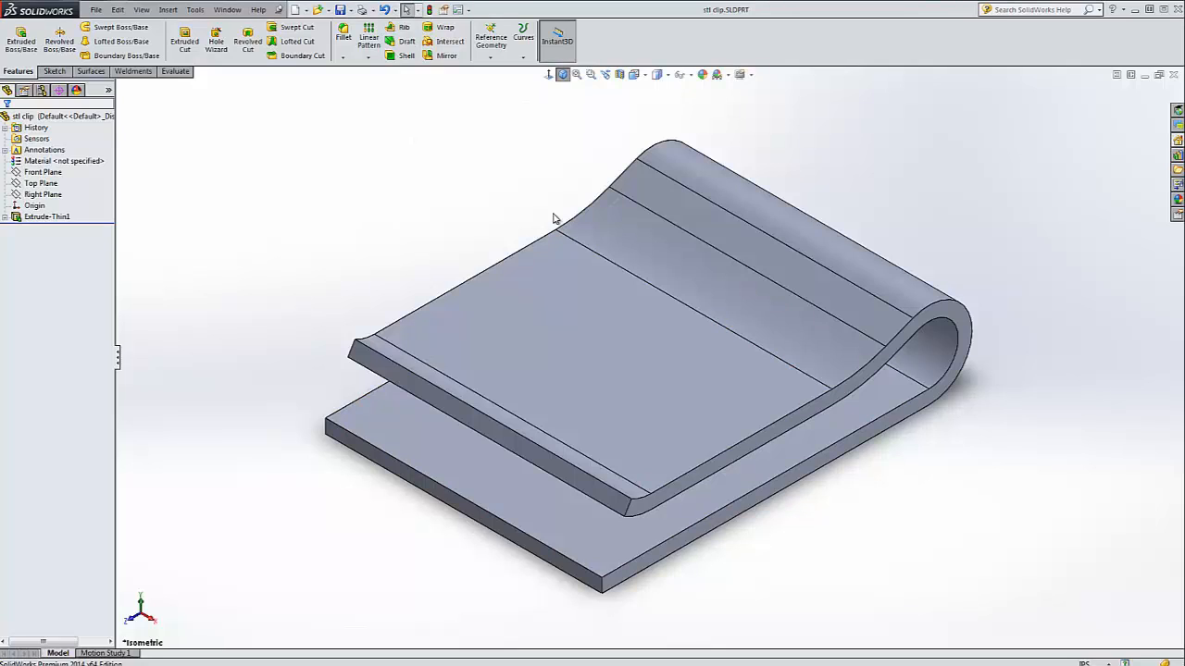
- Start a Save As of the clip and choose STL (*.stl) as the file type
{"action": "left_click", "coordinate": [344, 9]}
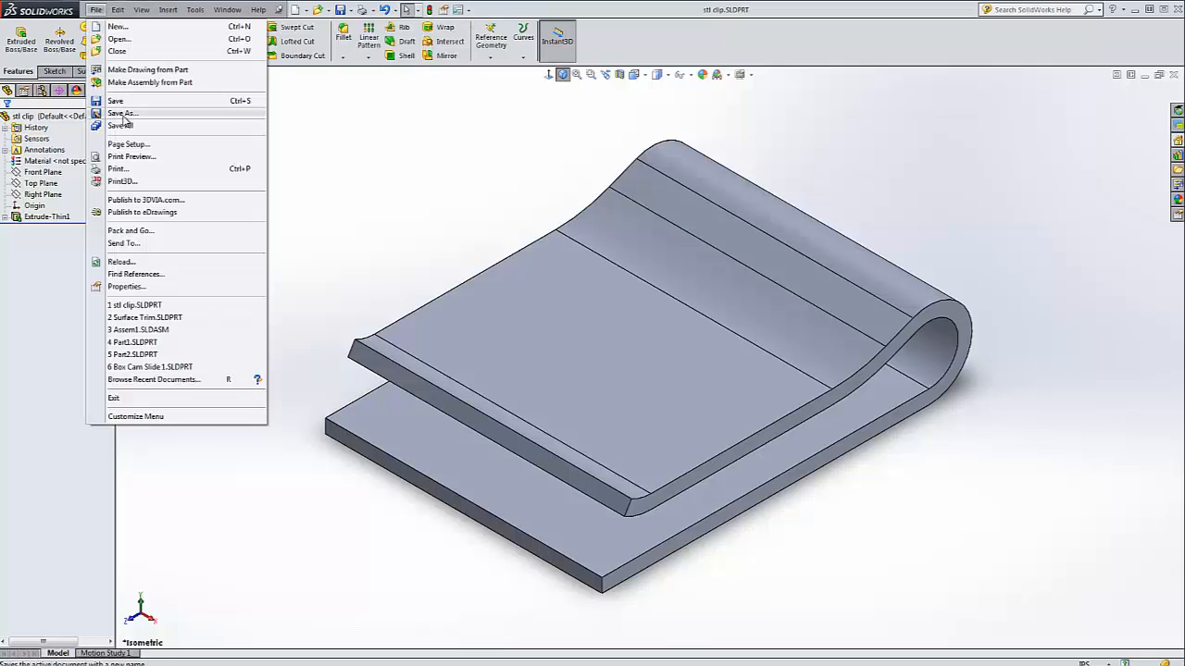
{"action": "left_click", "coordinate": [120, 113]}
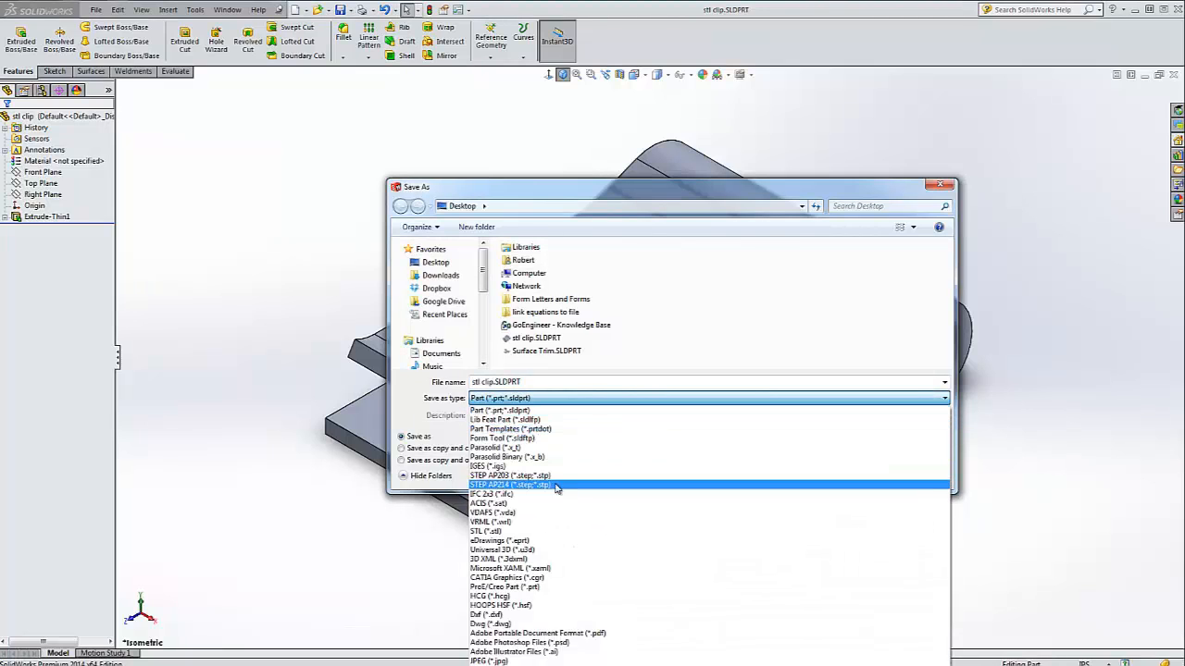
{"action": "left_click", "coordinate": [487, 531]}
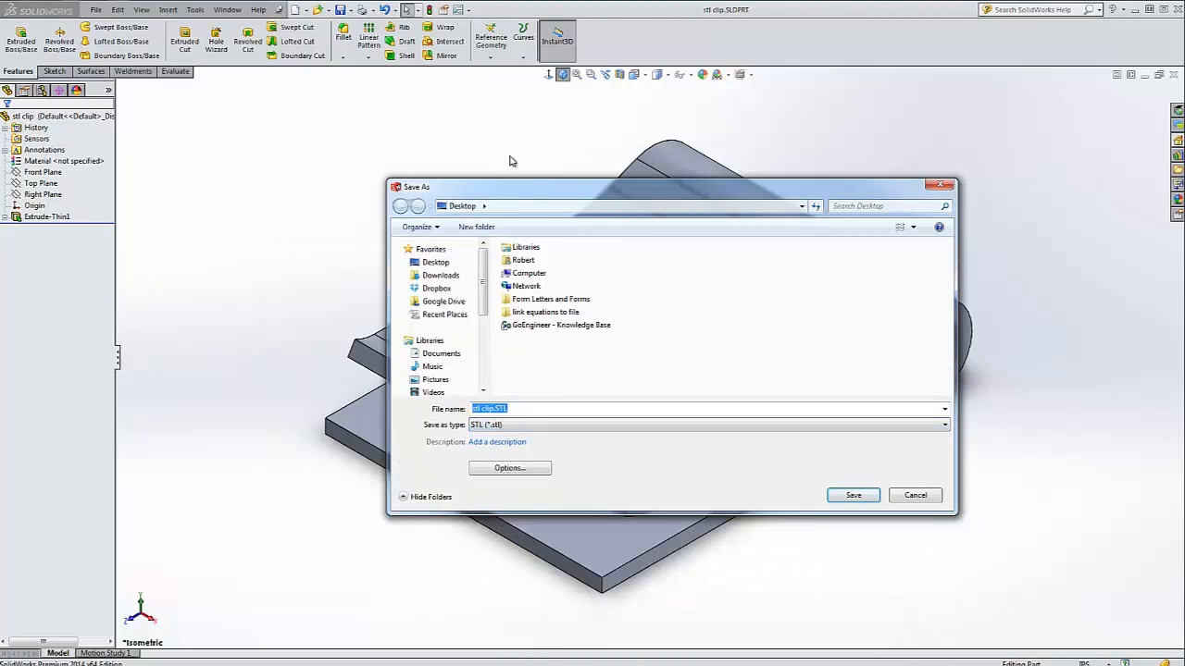
- Set the STL export options to inches with binary output and accept them
{"action": "left_click", "coordinate": [509, 467]}
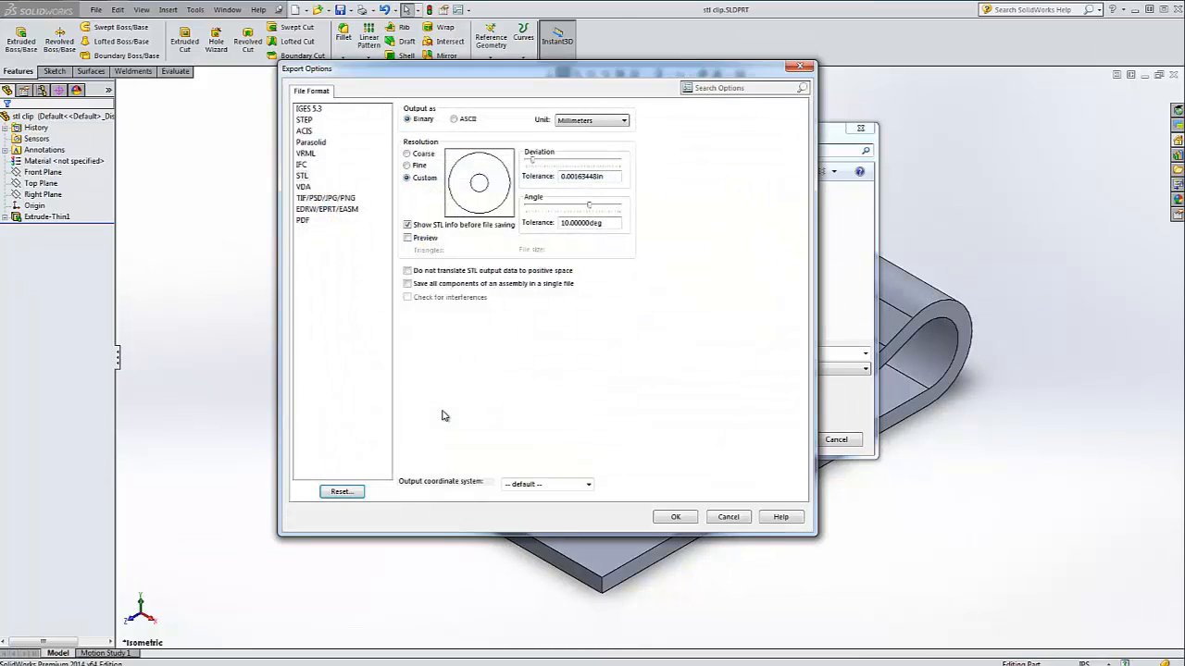
{"action": "mouse_move", "coordinate": [466, 113]}
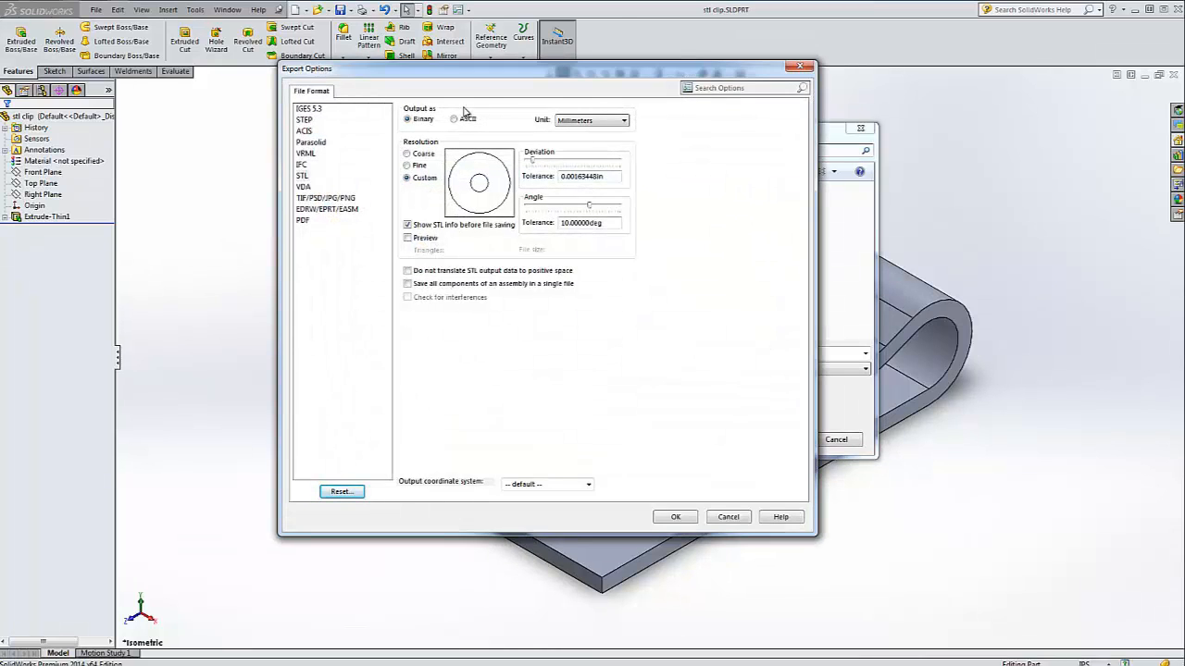
{"action": "left_click", "coordinate": [591, 120]}
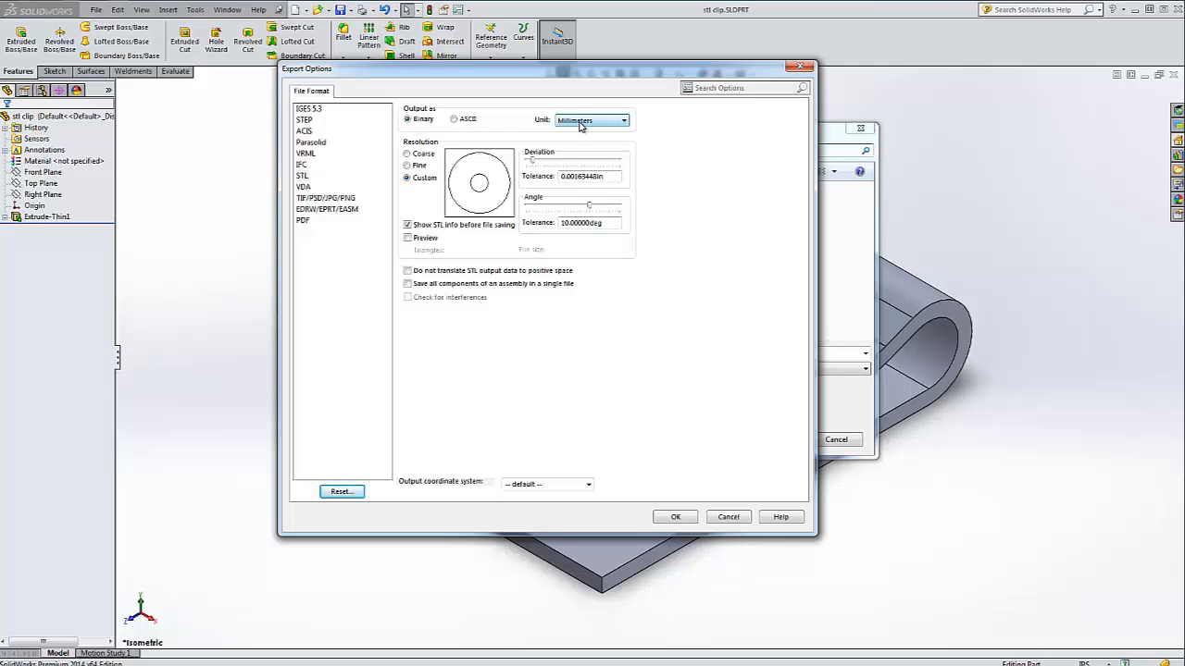
{"action": "left_click", "coordinate": [621, 120]}
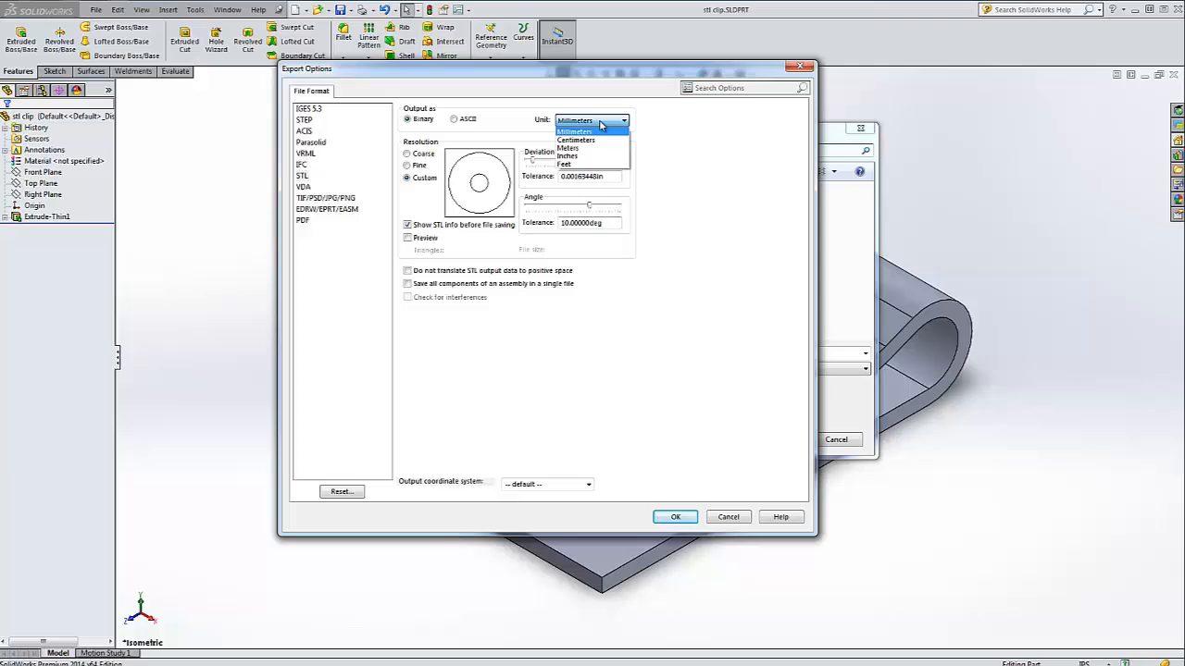
{"action": "left_click", "coordinate": [566, 155]}
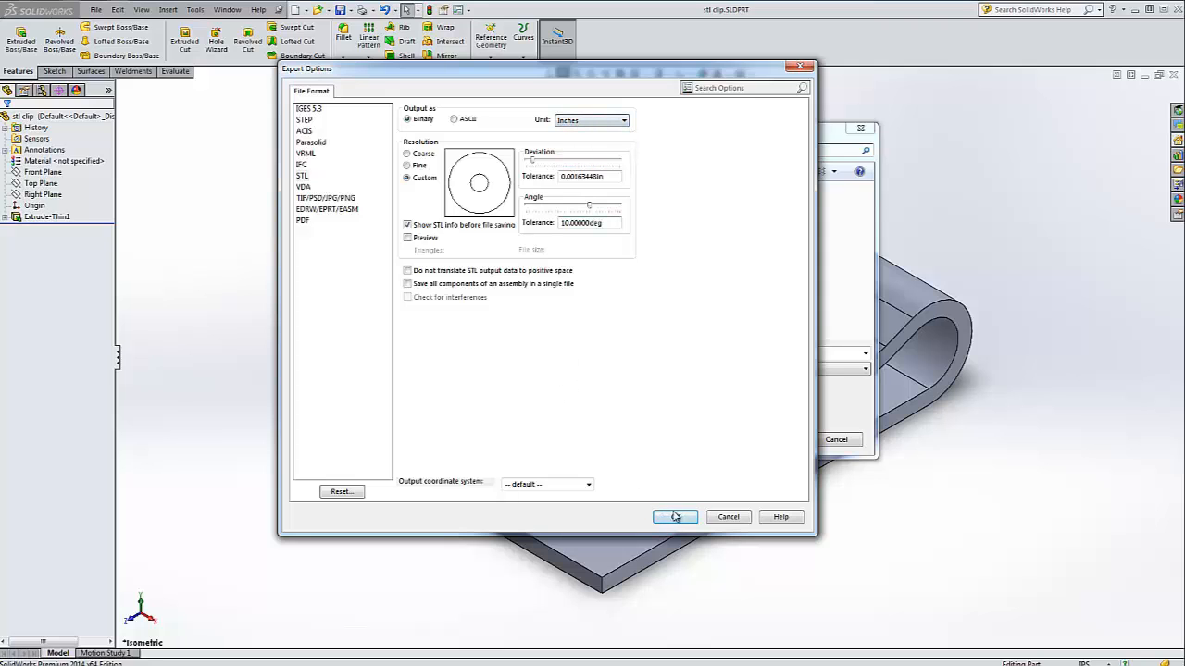
{"action": "left_click", "coordinate": [674, 517]}
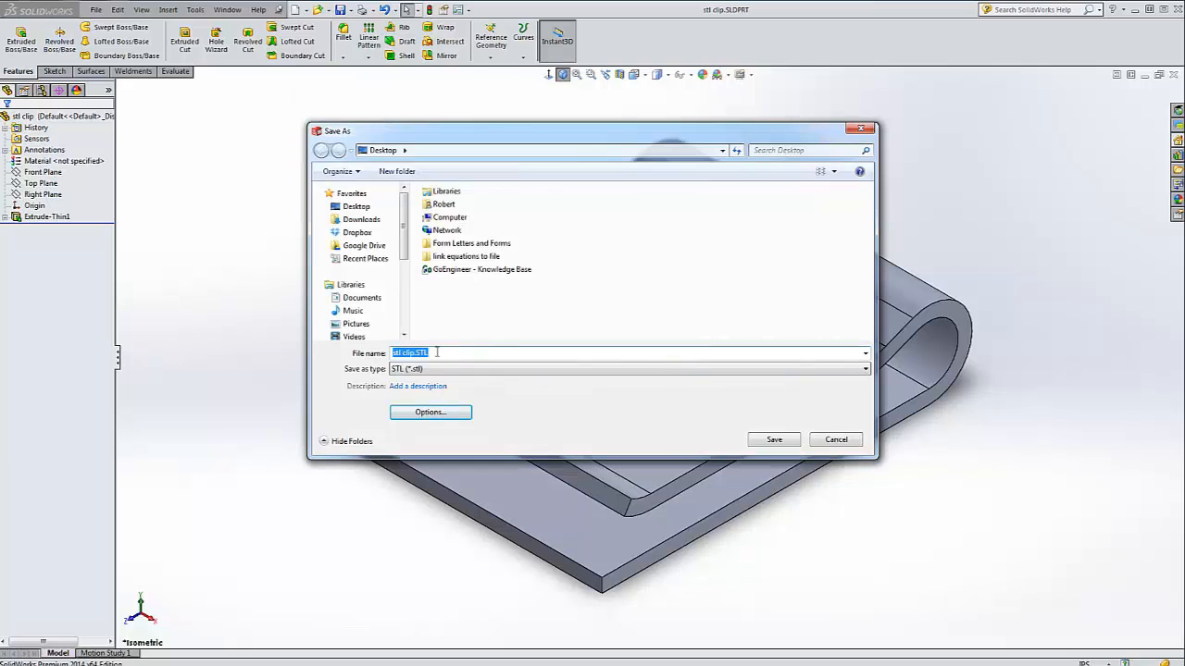
{"action": "mouse_move", "coordinate": [712, 433]}
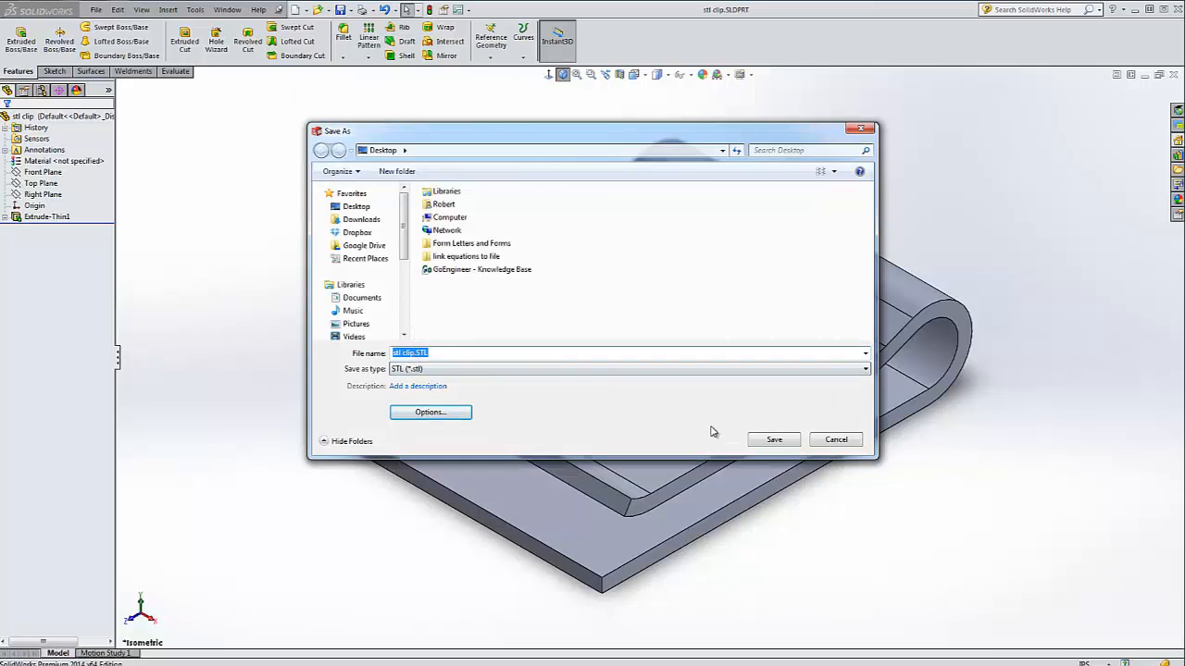
- Save the clip as a binary STL on the Desktop and confirm the triangle-mesh prompt
{"action": "left_click", "coordinate": [774, 438]}
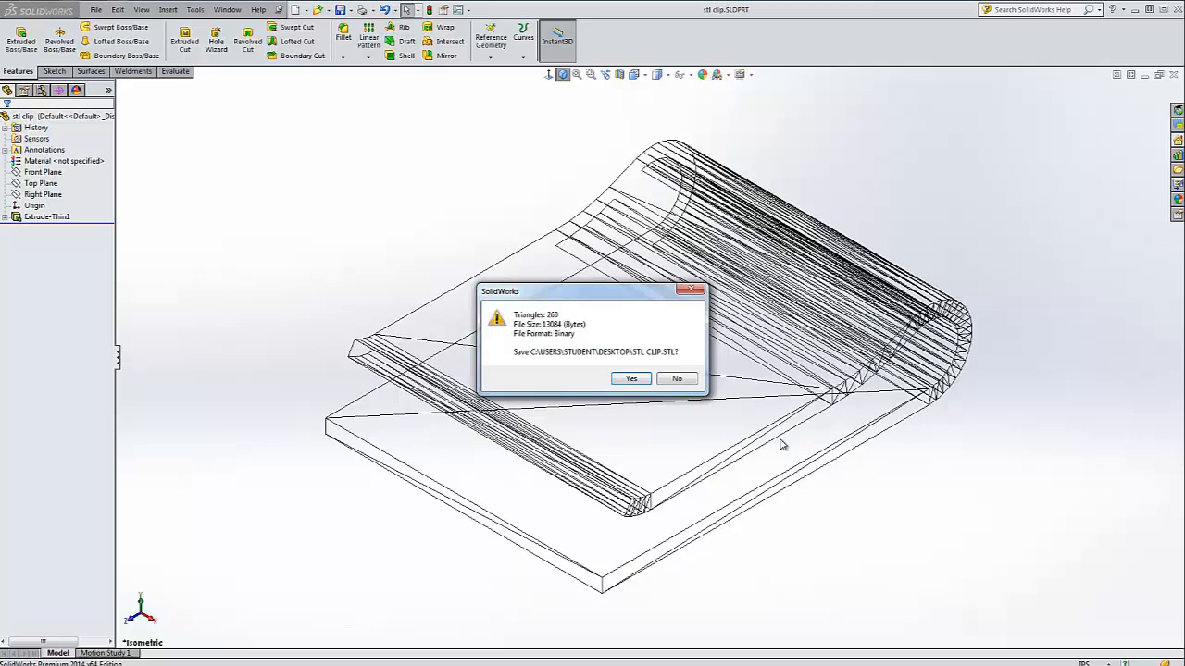
{"action": "left_click", "coordinate": [632, 378]}
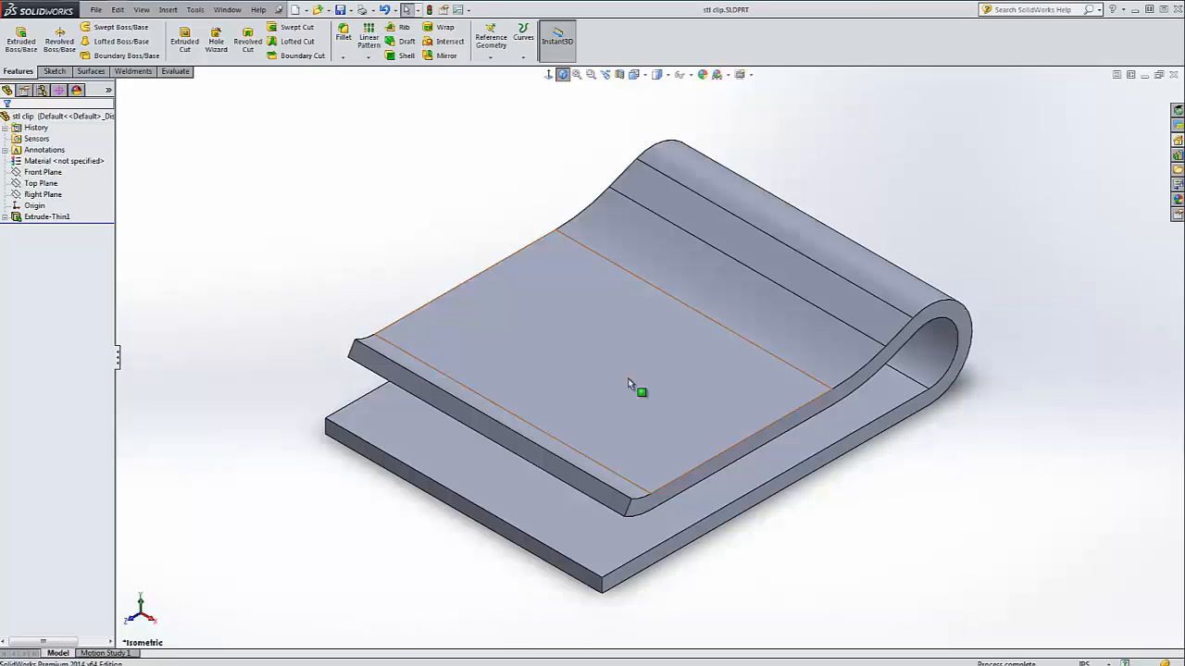
{"action": "mouse_move", "coordinate": [641, 393]}
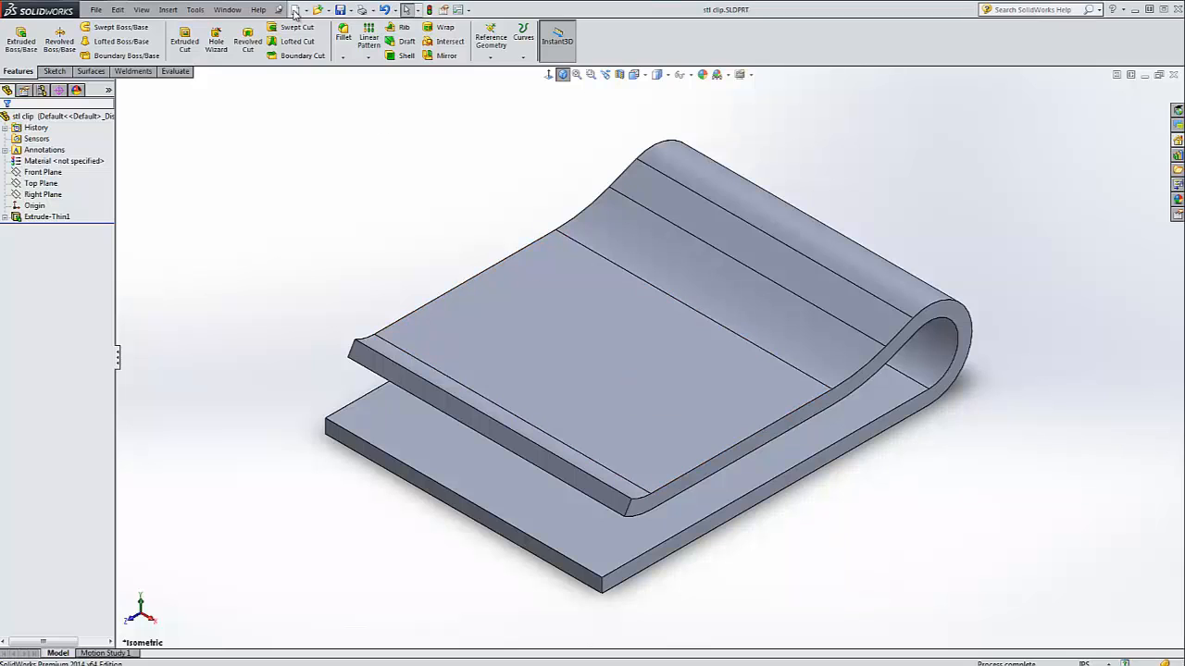
- Browse the Desktop in the Open dialog and show all file types beside the clip part
{"action": "left_click", "coordinate": [319, 11]}
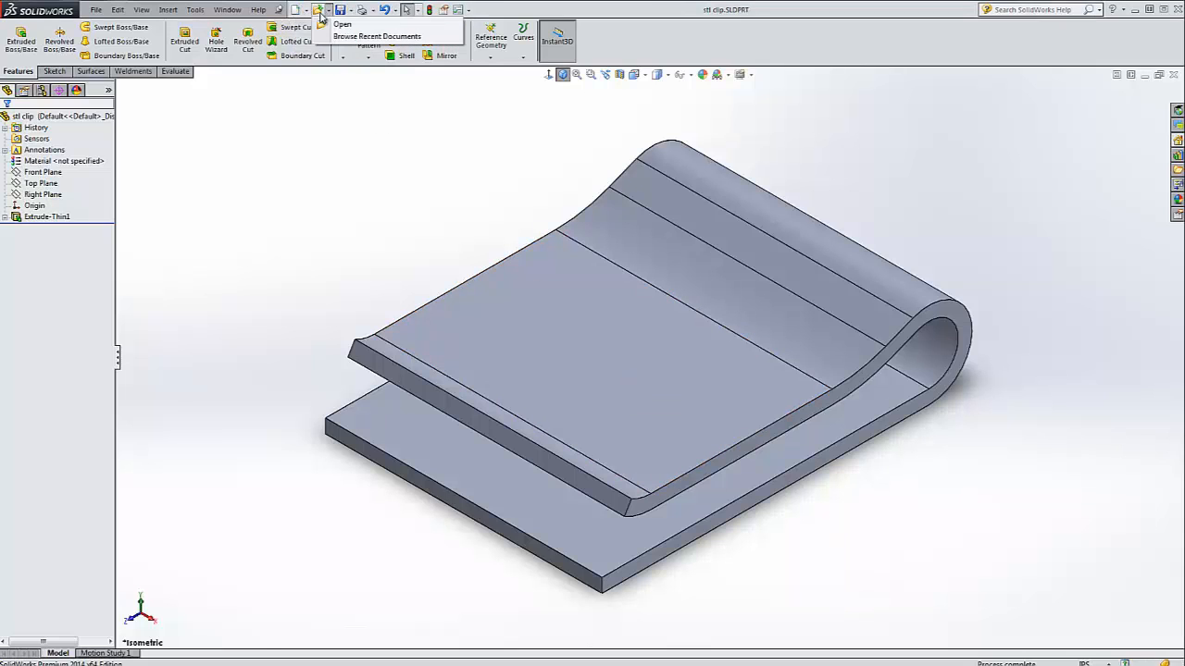
{"action": "left_click", "coordinate": [344, 24]}
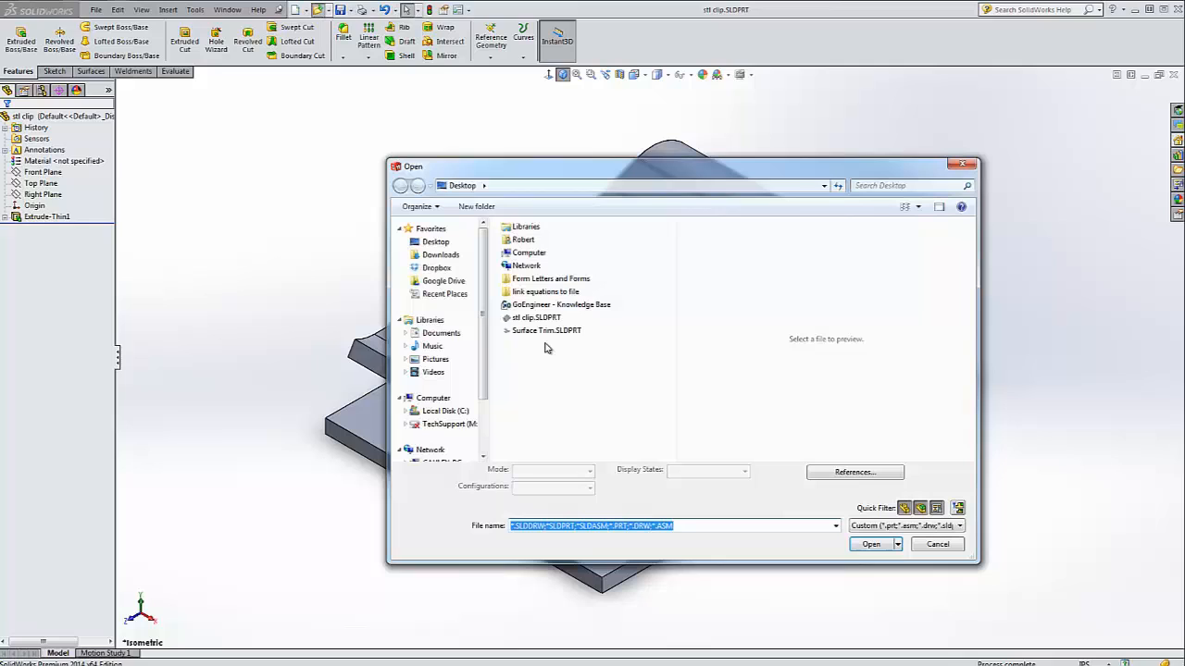
{"action": "left_click", "coordinate": [537, 318]}
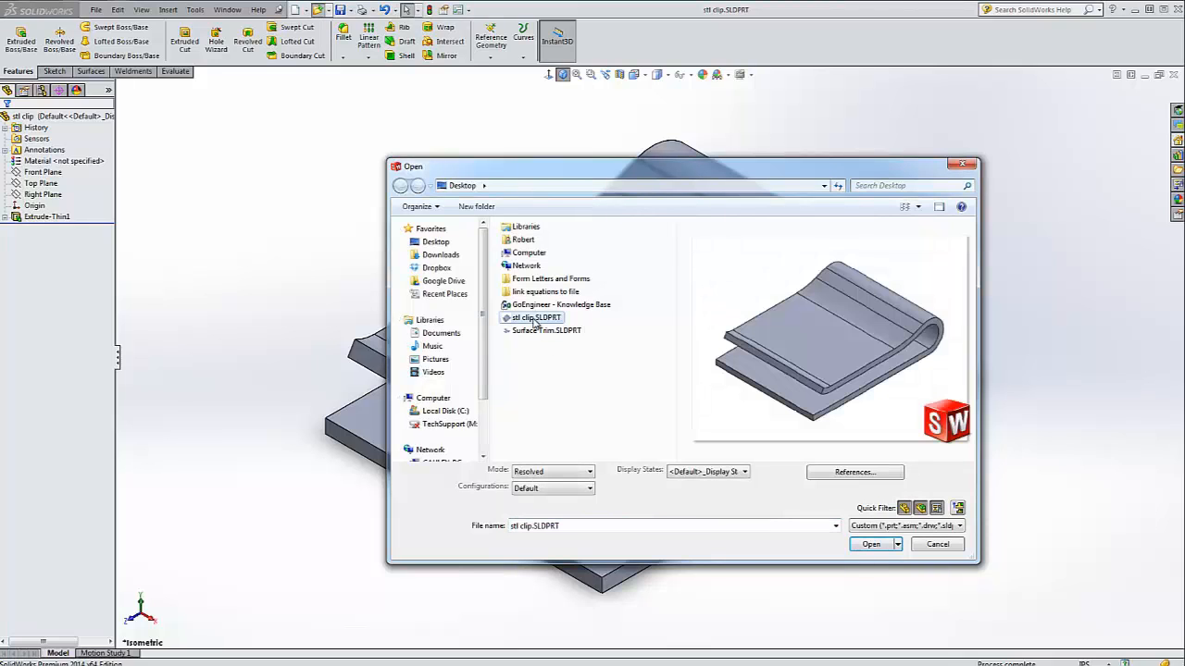
{"action": "left_click", "coordinate": [959, 526]}
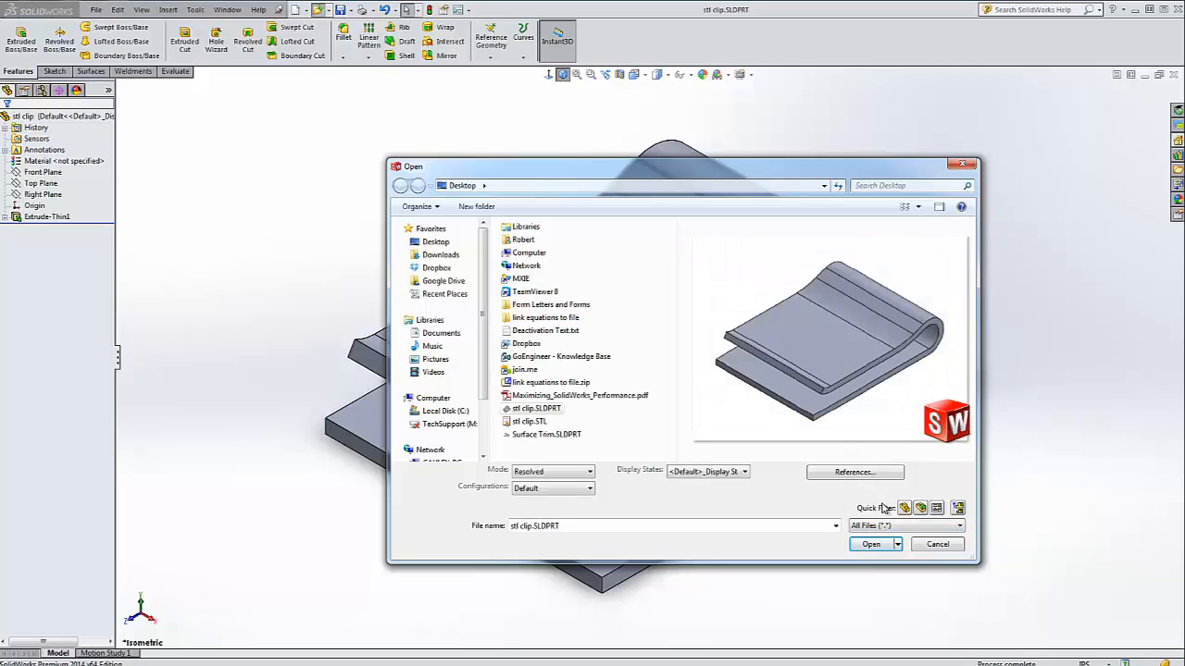
- Open stl clip.STL as a new part containing STL graphics
{"action": "left_click", "coordinate": [530, 422]}
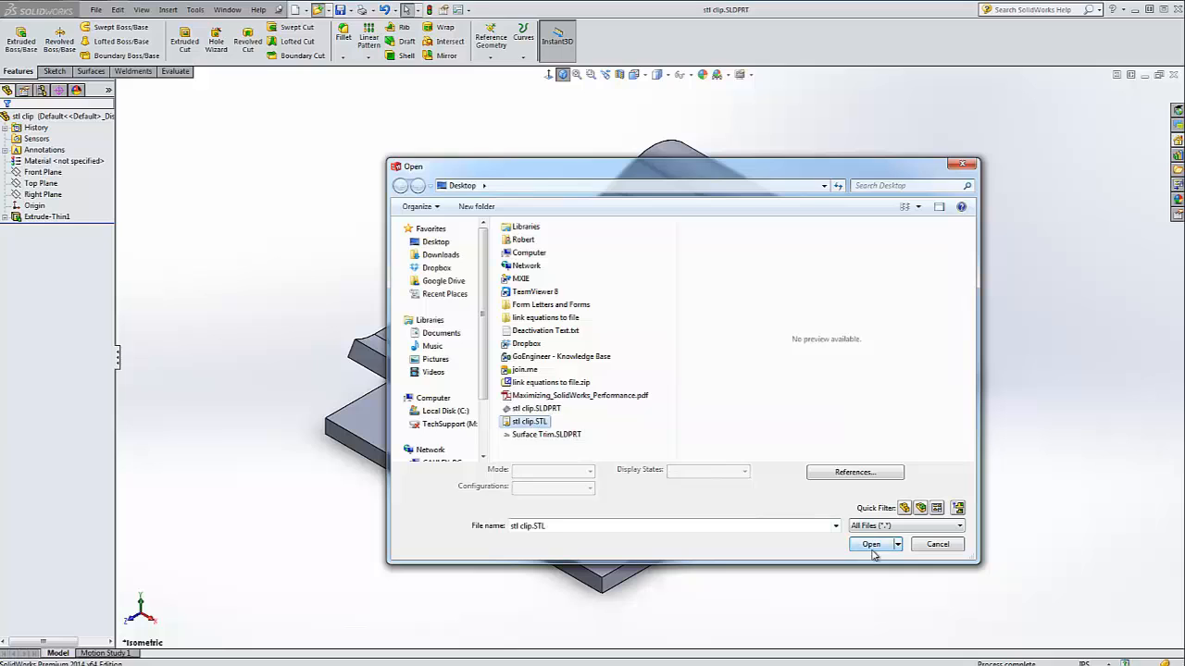
{"action": "left_click", "coordinate": [870, 544]}
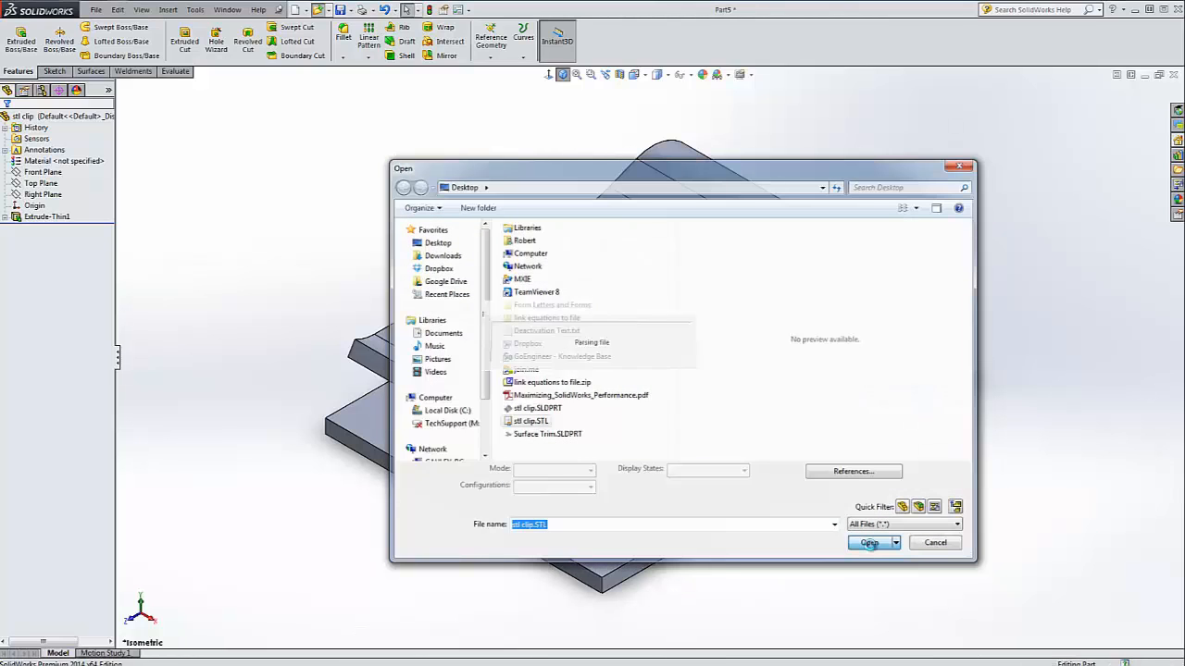
{"action": "left_click", "coordinate": [868, 544]}
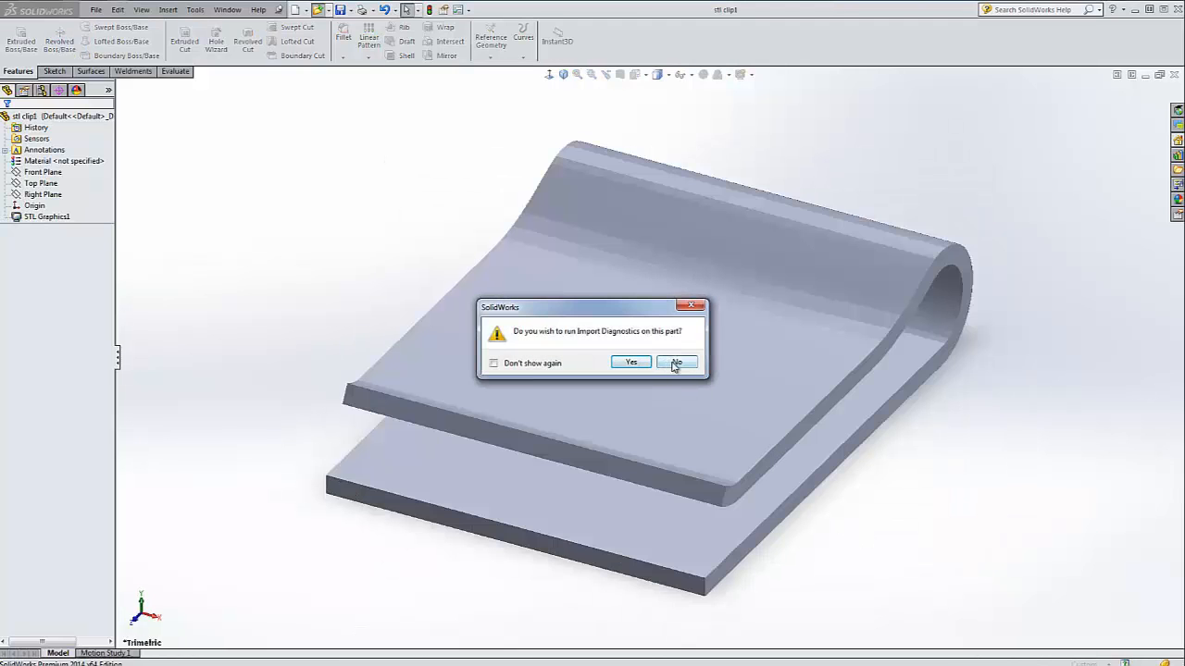
- Skip import diagnostics on the STL graphics part
{"action": "left_click", "coordinate": [676, 361]}
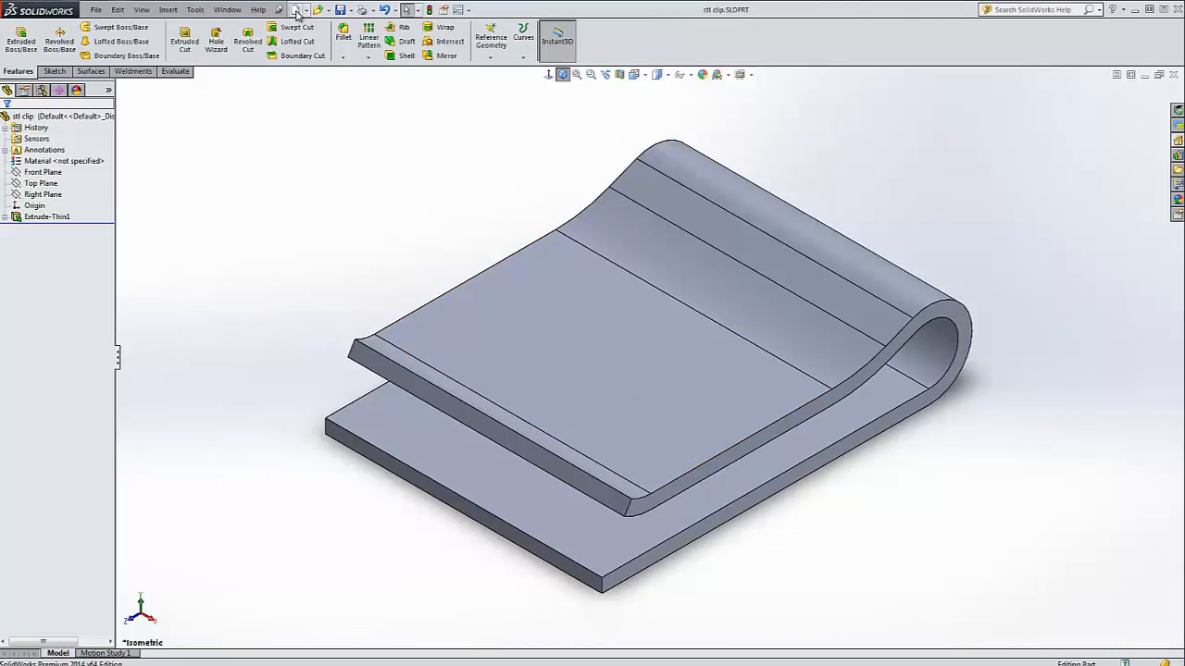
- Select stl clip.STL with the file filter set to STL and bring up its import options
{"action": "left_click", "coordinate": [298, 11]}
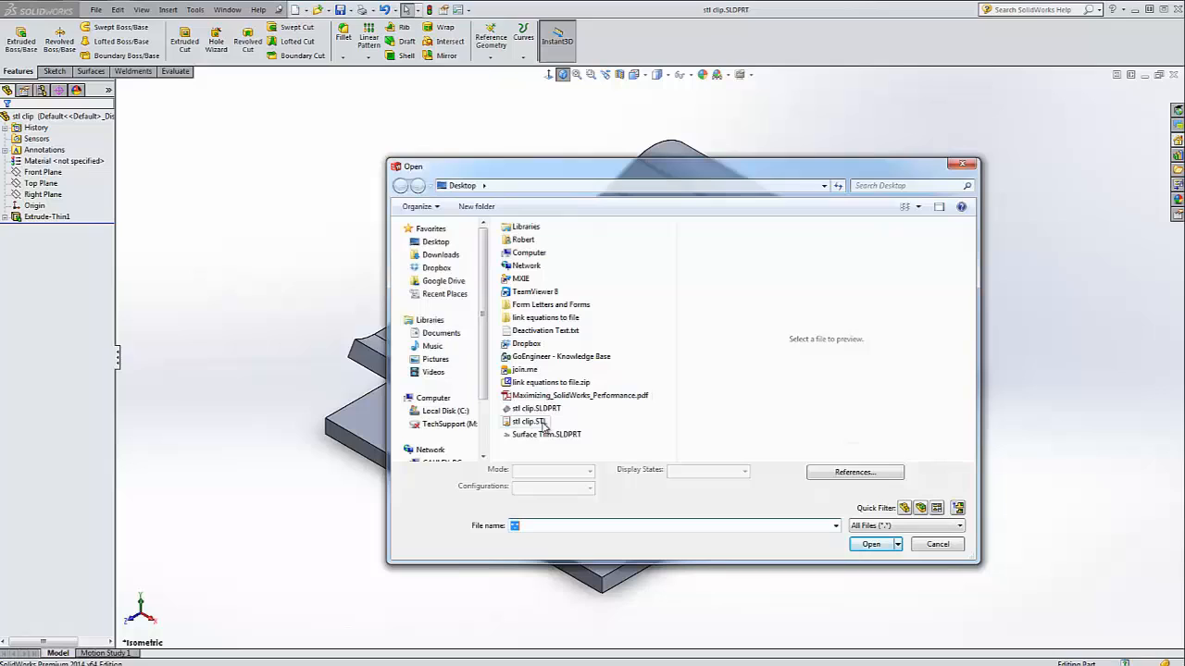
{"action": "left_click", "coordinate": [529, 422]}
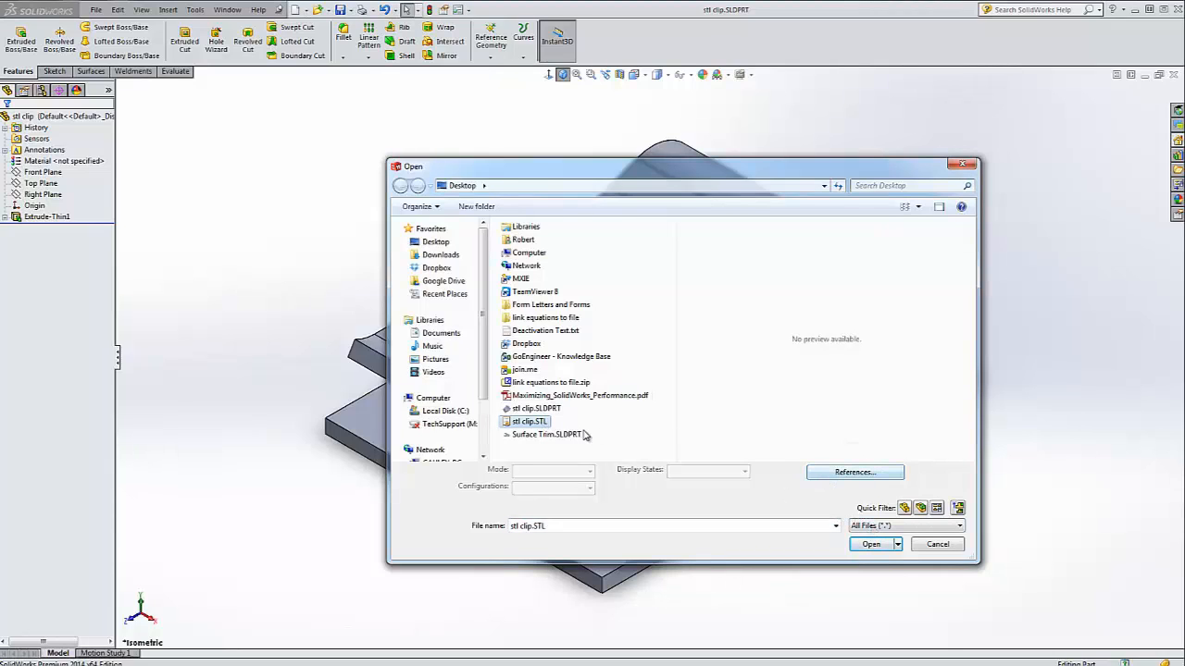
{"action": "left_click", "coordinate": [959, 526]}
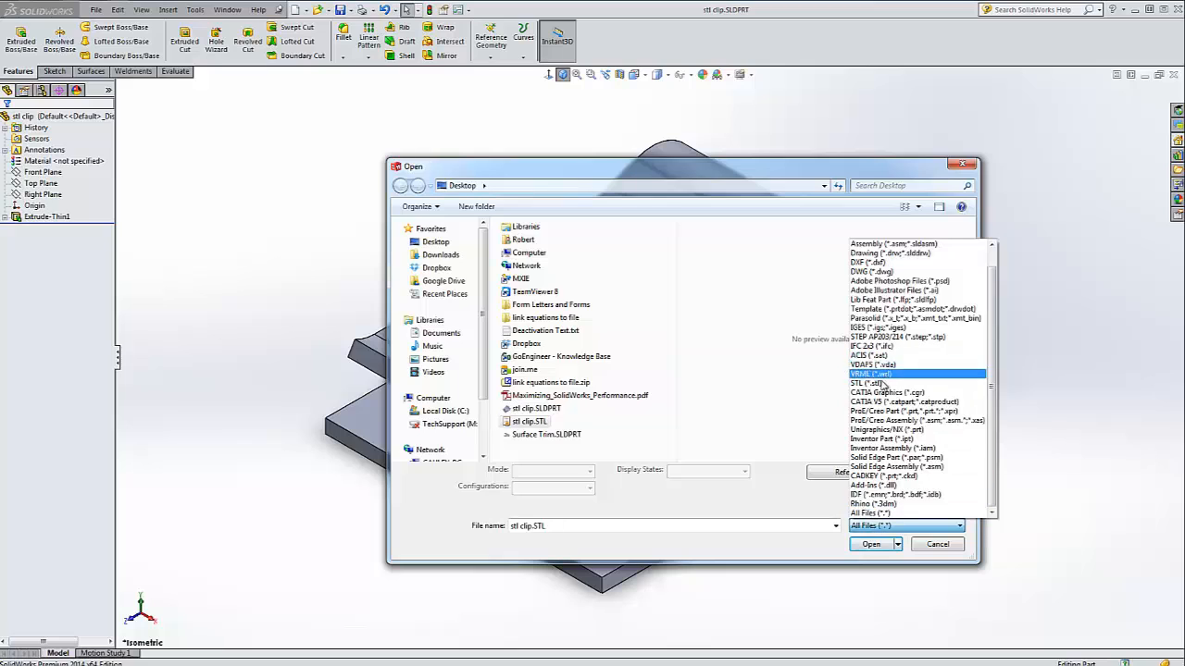
{"action": "left_click", "coordinate": [870, 383]}
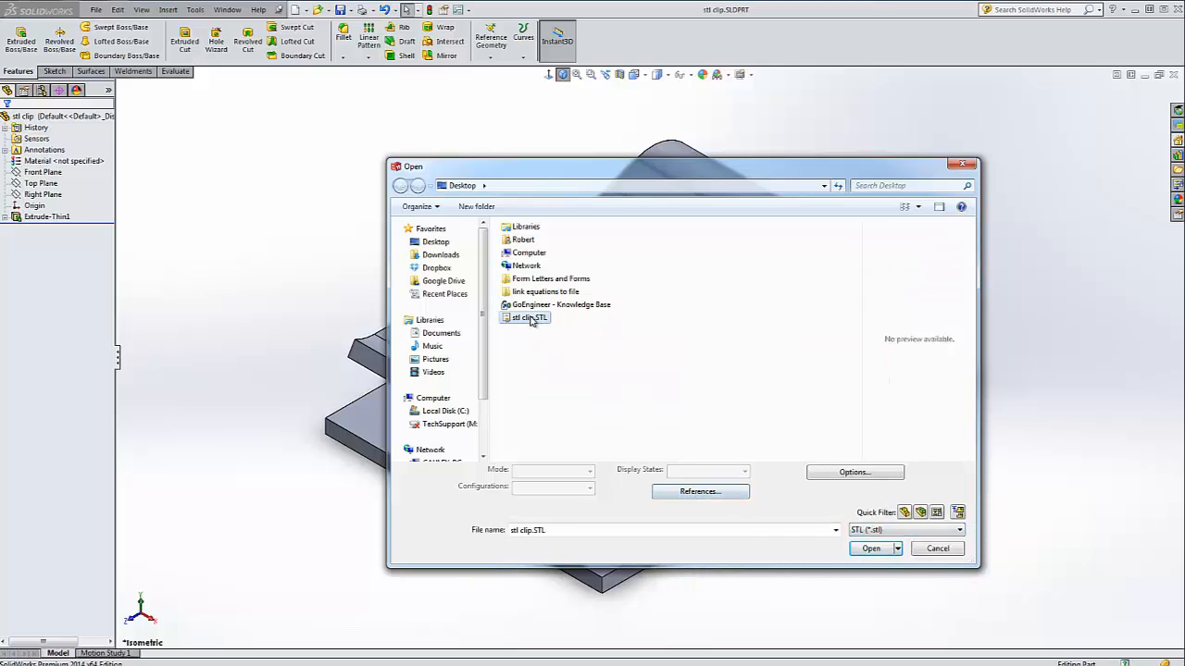
{"action": "left_click", "coordinate": [852, 472]}
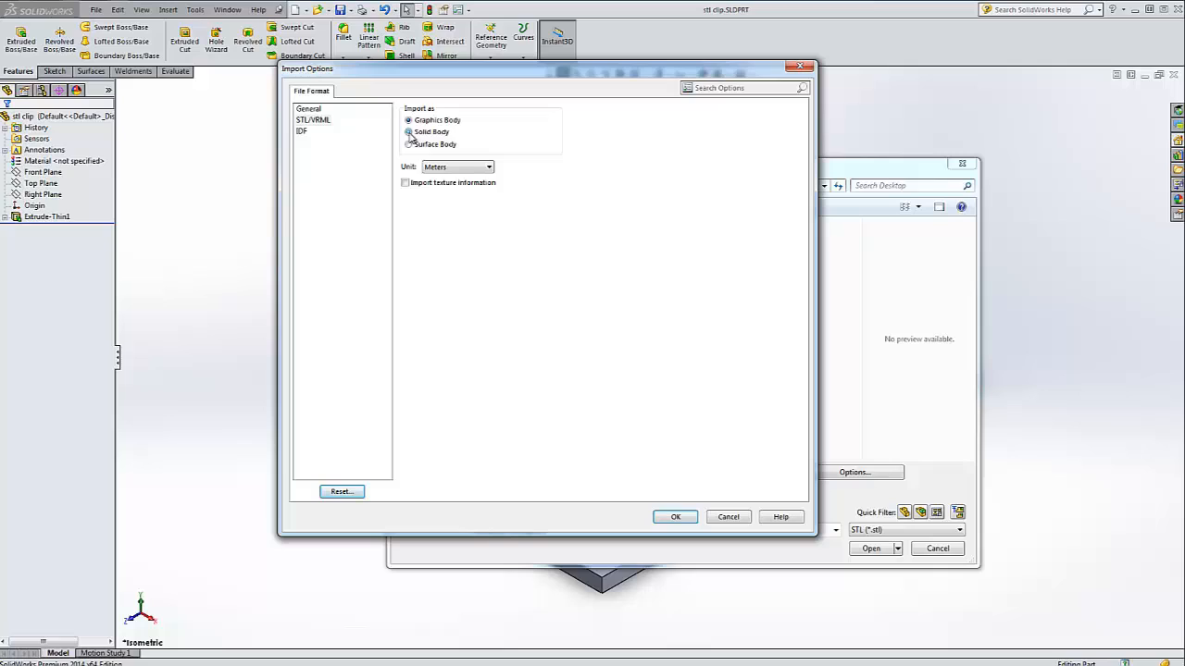
- Import the clip STL as a solid body in inches and open it
{"action": "left_click", "coordinate": [407, 132]}
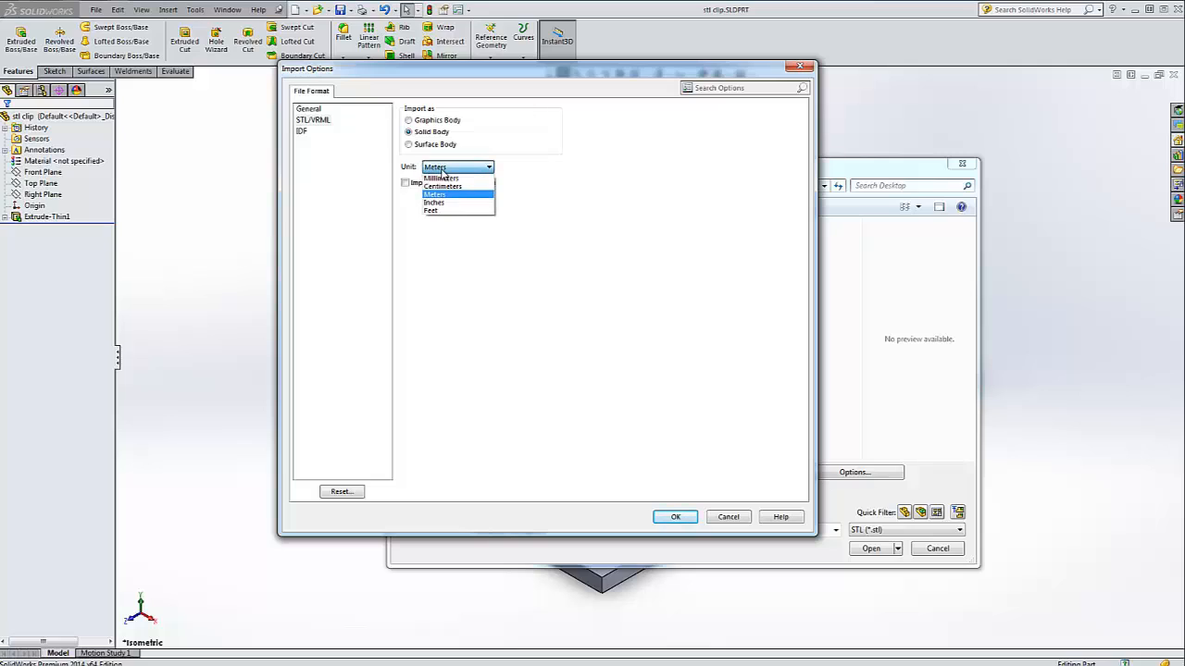
{"action": "left_click", "coordinate": [433, 202]}
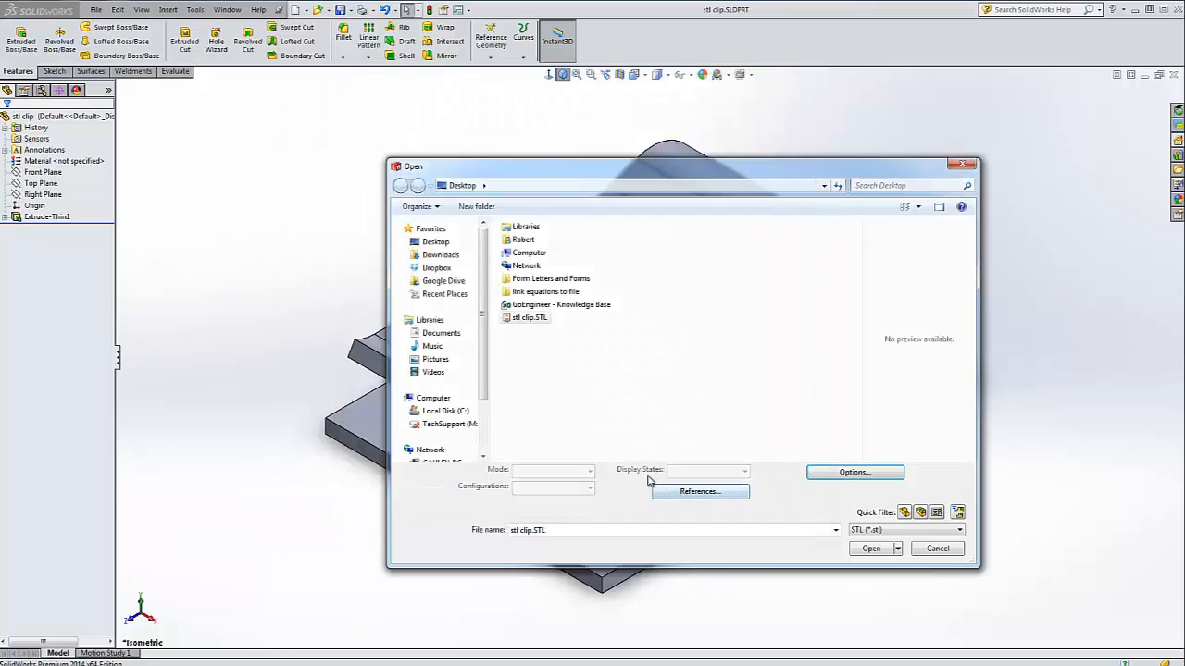
{"action": "left_click", "coordinate": [870, 548]}
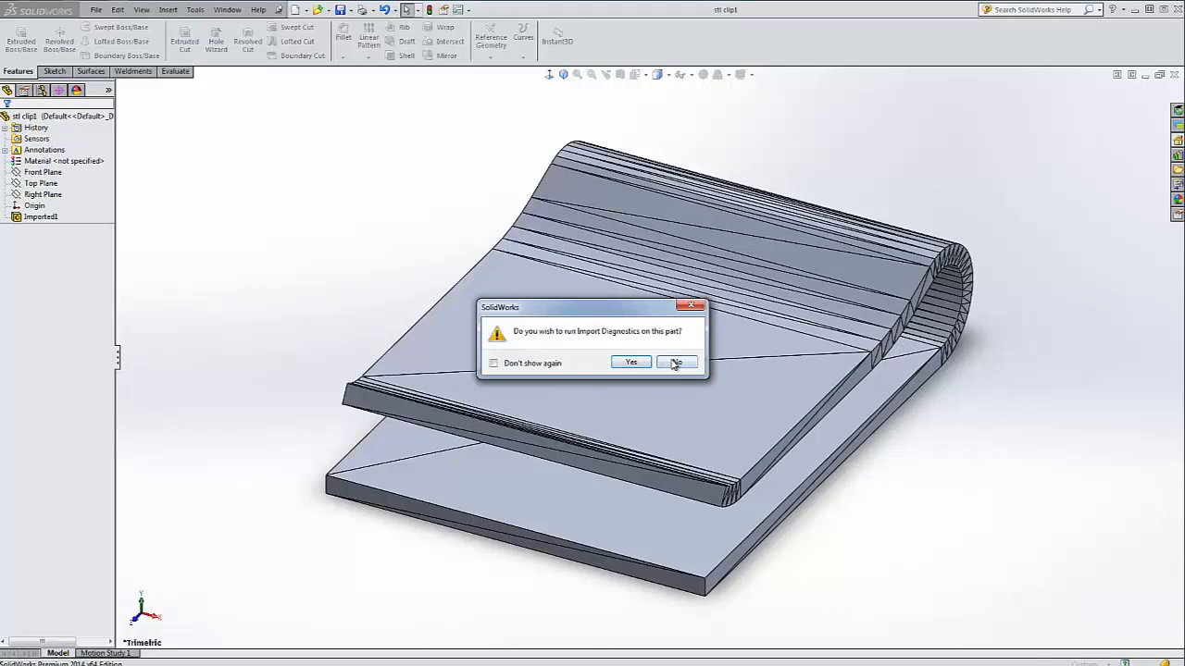
- Skip import diagnostics and measure an edge of the faceted imported clip
{"action": "left_click", "coordinate": [675, 361]}
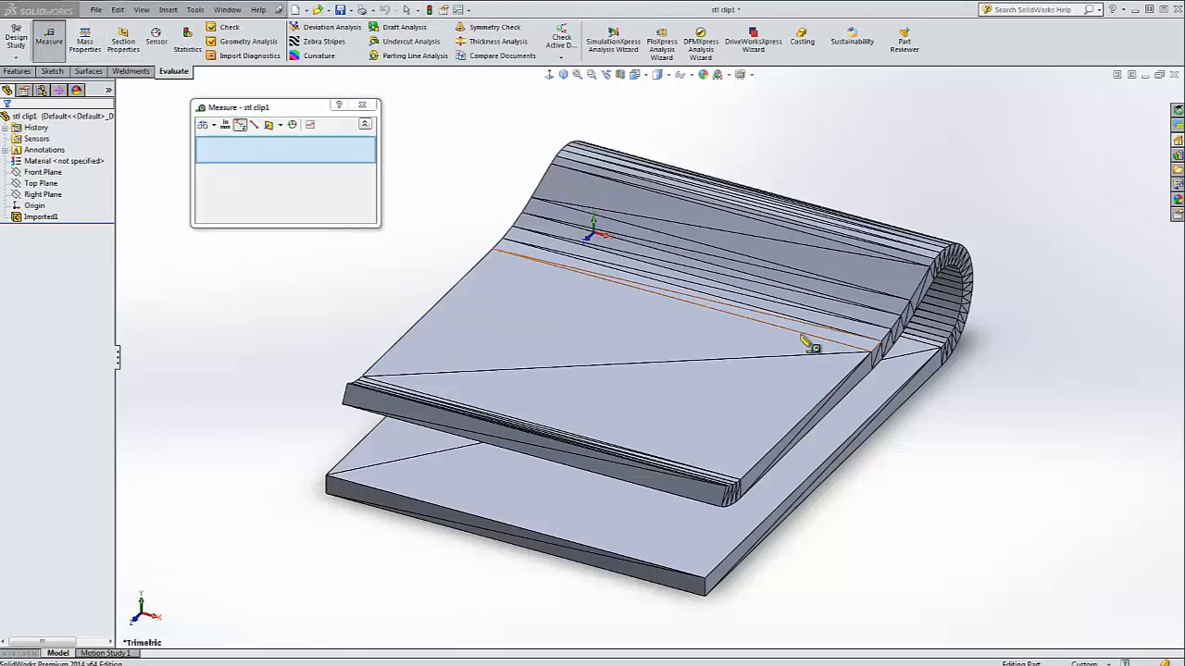
{"action": "left_click", "coordinate": [805, 348]}
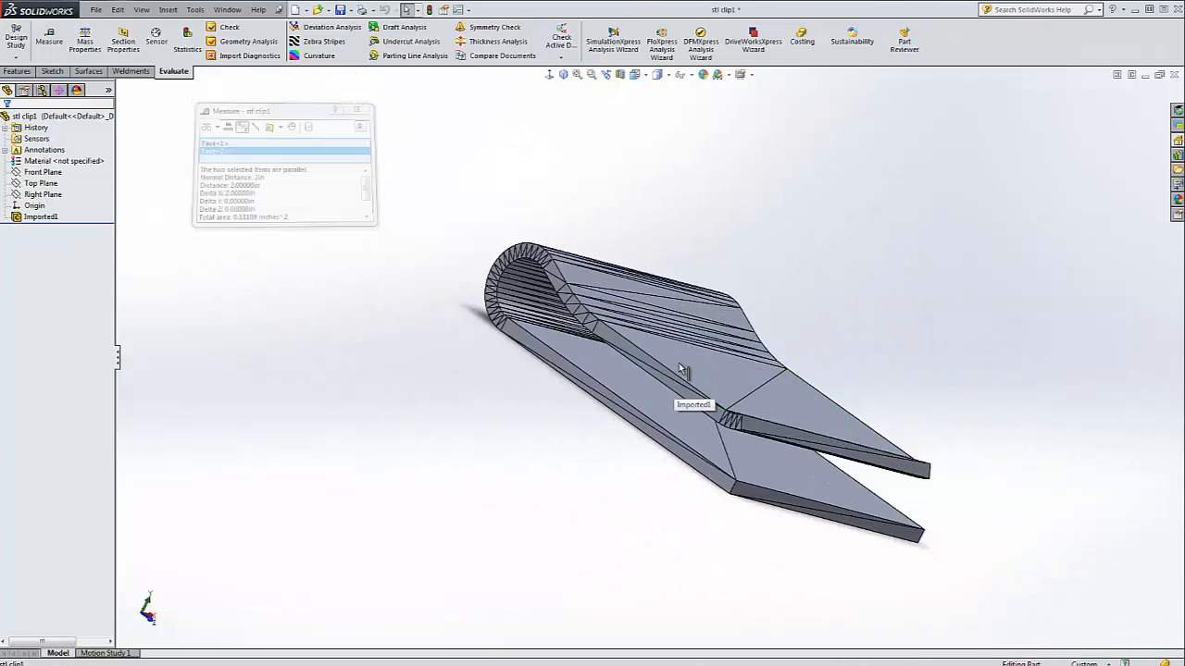
- Switch back to the original stl clip.SLDPRT through the Window menu
{"action": "left_click", "coordinate": [226, 10]}
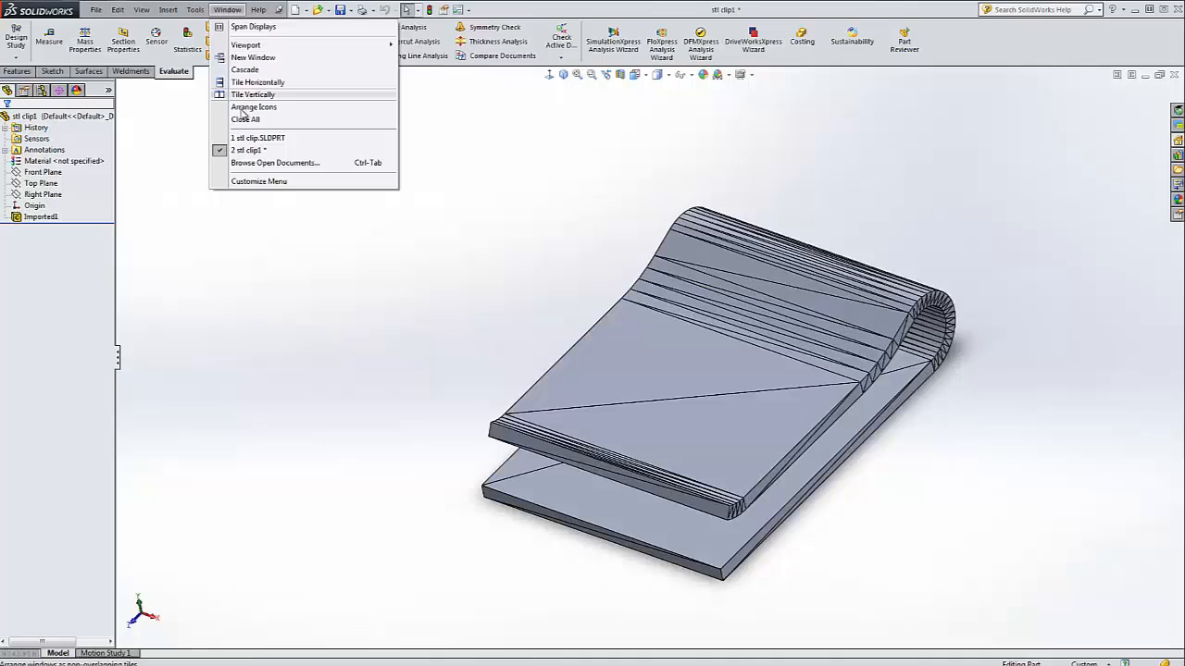
{"action": "left_click", "coordinate": [258, 137]}
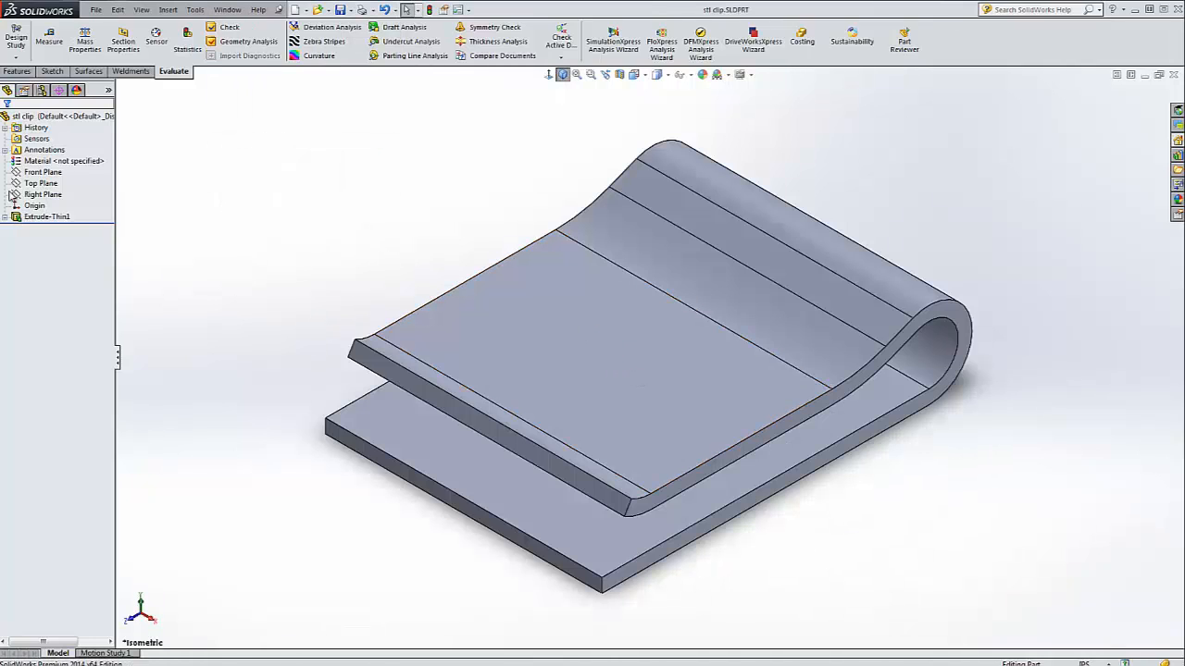
- Close the inch-based imported clip document without saving
{"action": "left_click", "coordinate": [47, 214]}
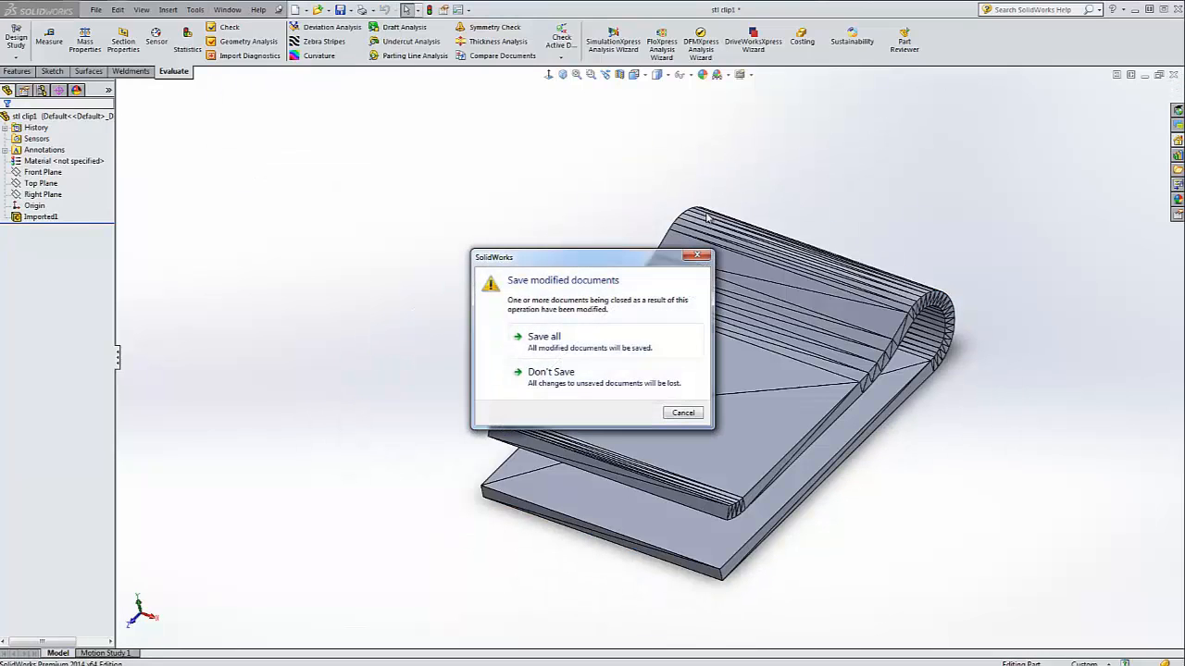
{"action": "left_click", "coordinate": [545, 337]}
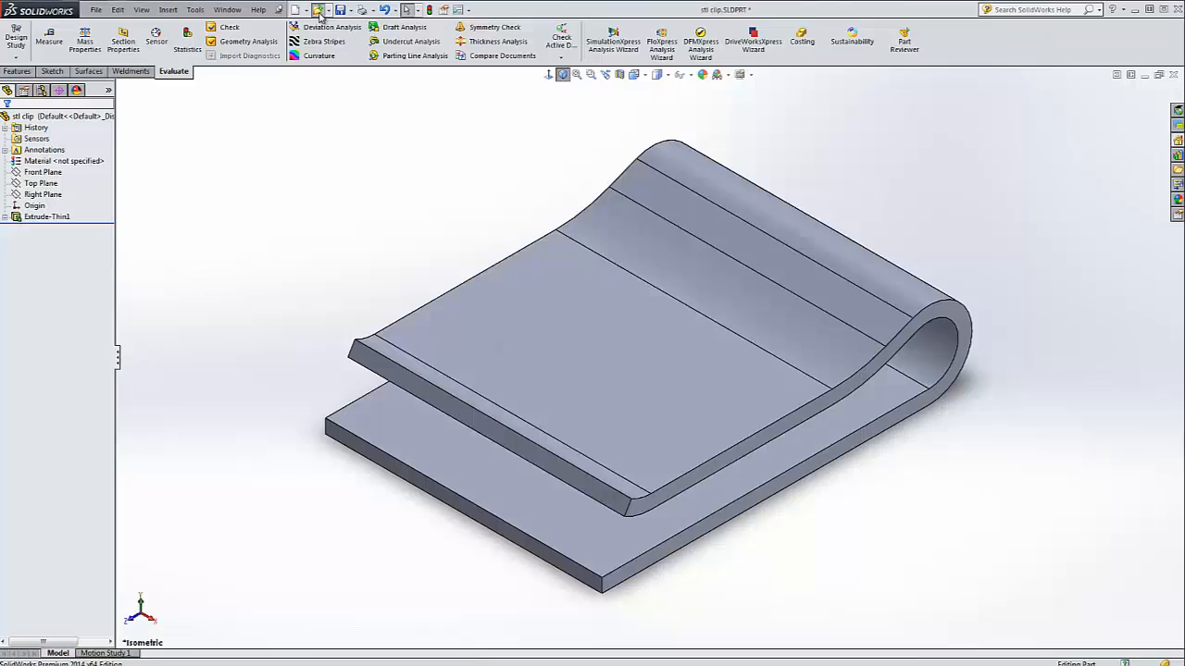
- Select stl clip.STL again and set its import unit to millimeters as a solid body
{"action": "left_click", "coordinate": [322, 9]}
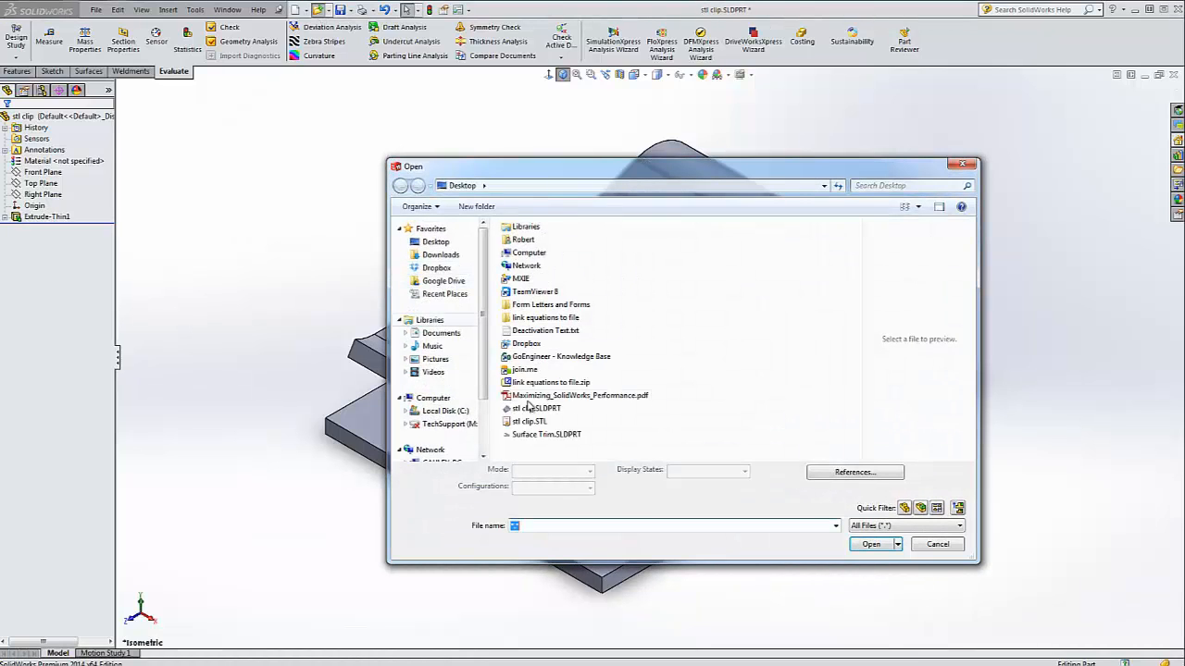
{"action": "left_click", "coordinate": [529, 422]}
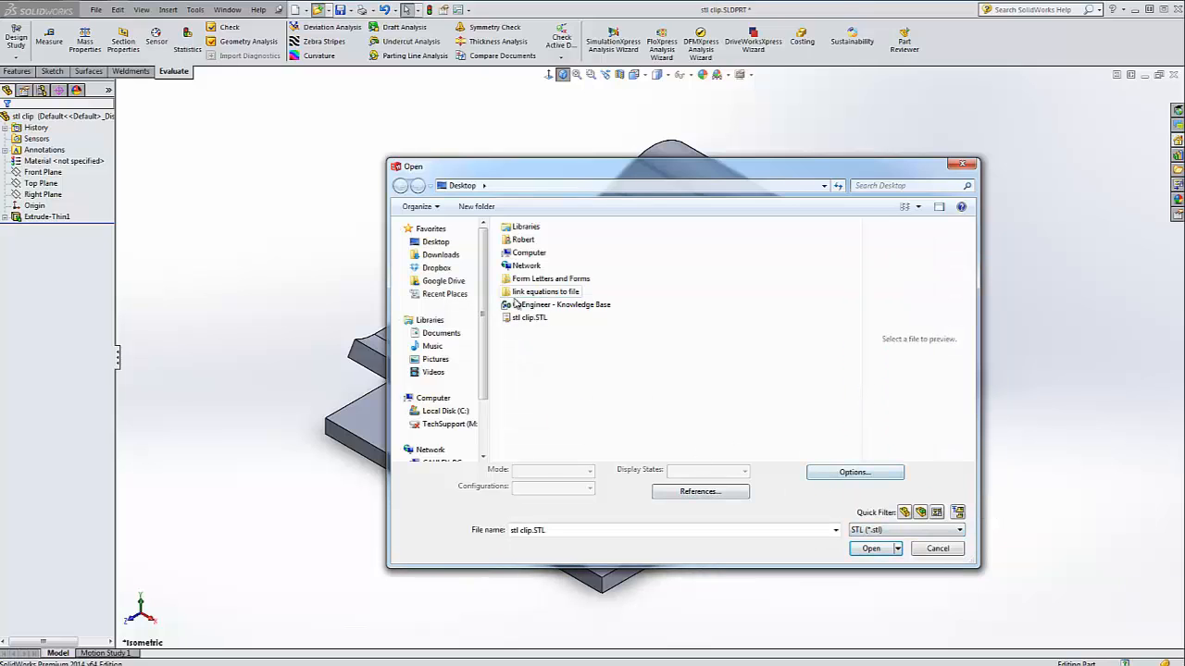
{"action": "left_click", "coordinate": [870, 548]}
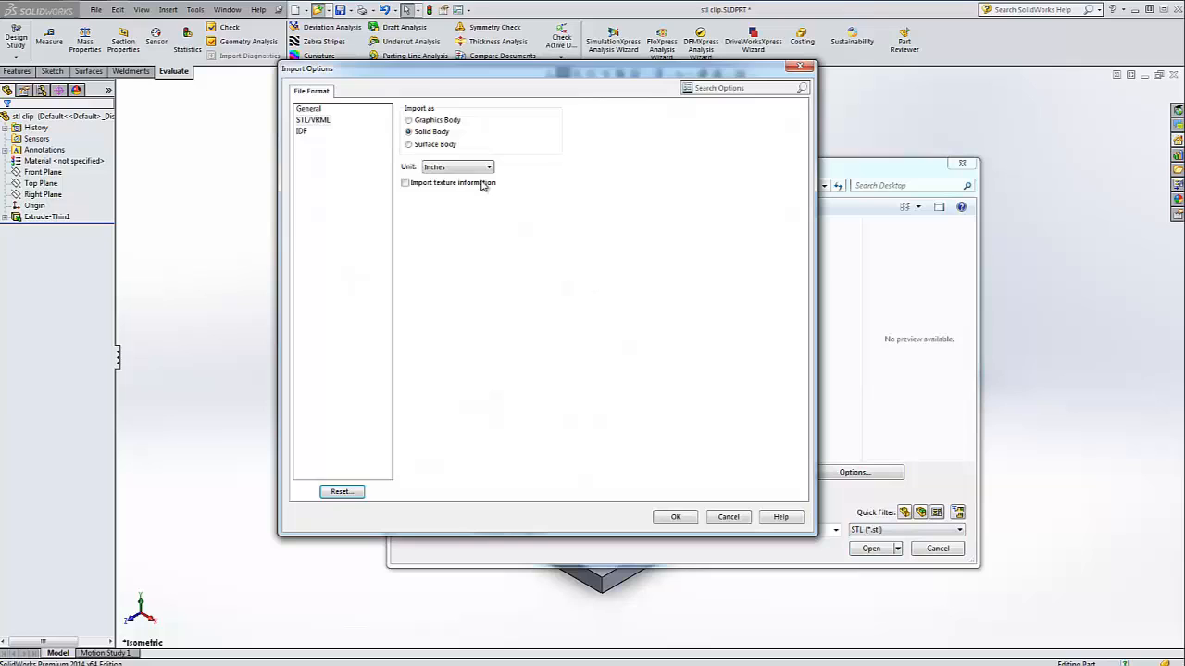
{"action": "left_click", "coordinate": [489, 167]}
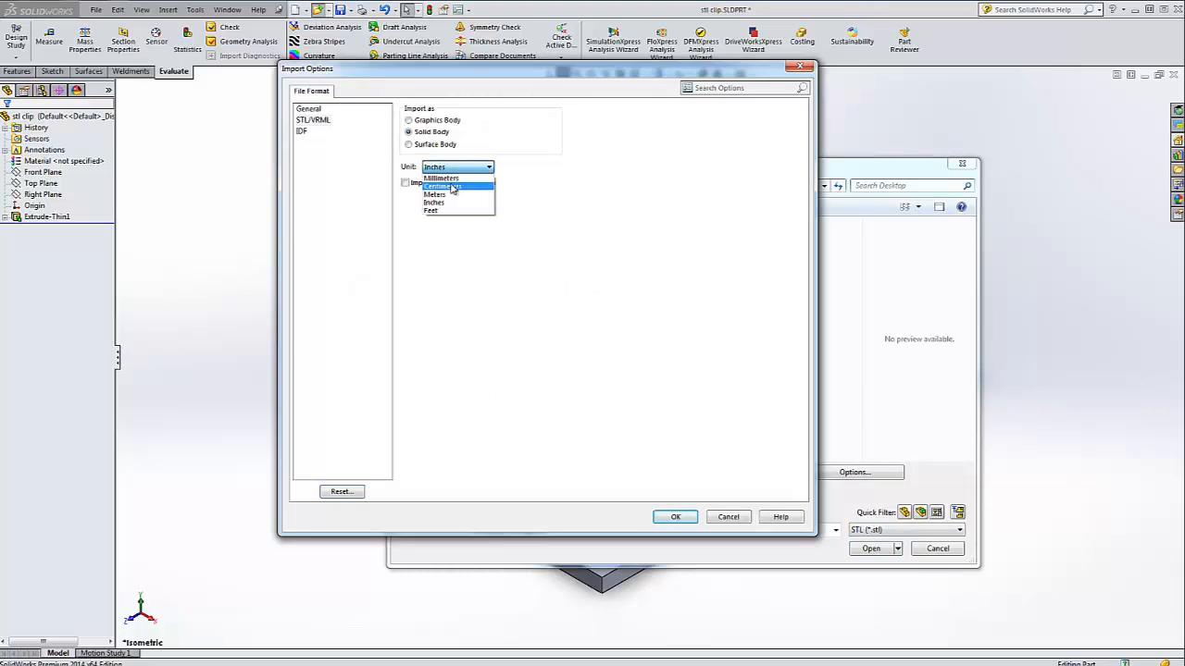
{"action": "left_click", "coordinate": [440, 178]}
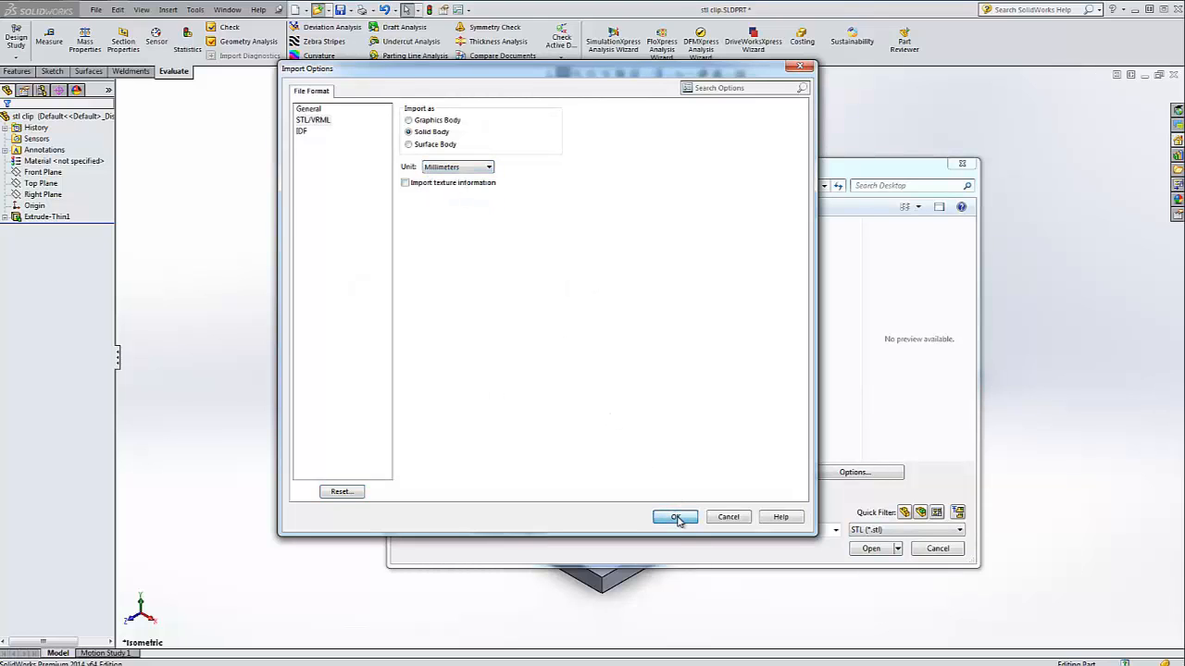
{"action": "left_click", "coordinate": [676, 516]}
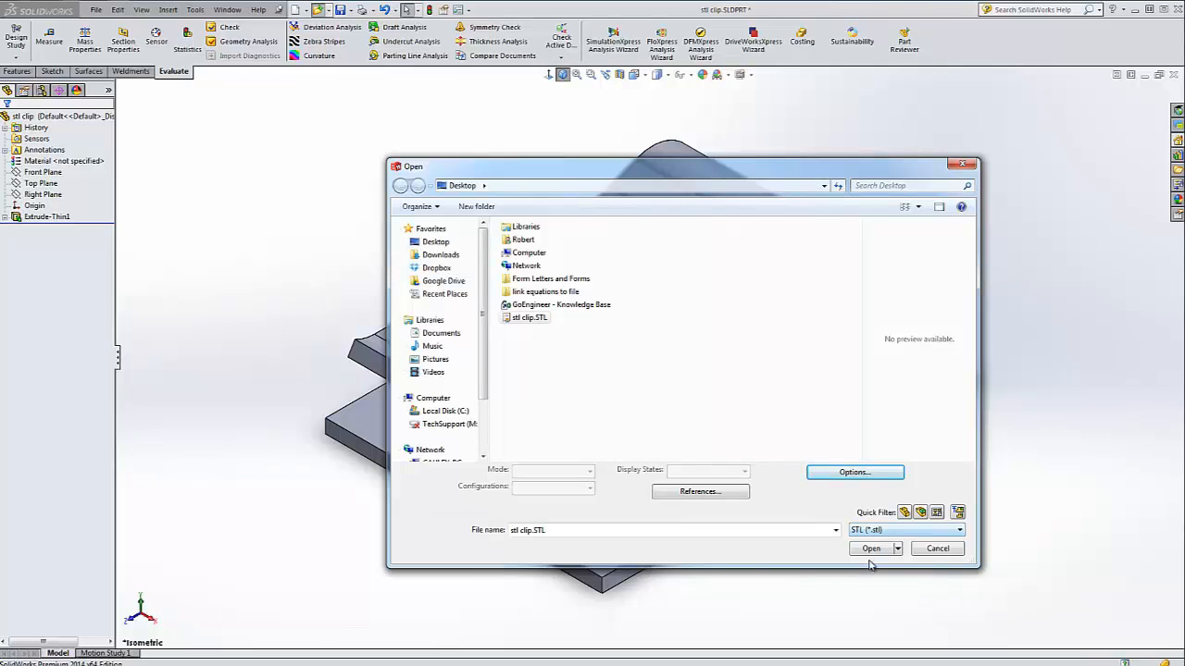
- Import the clip STL as a millimeter solid body, skip Import Diagnostics, and begin measuring it
{"action": "left_click", "coordinate": [870, 548]}
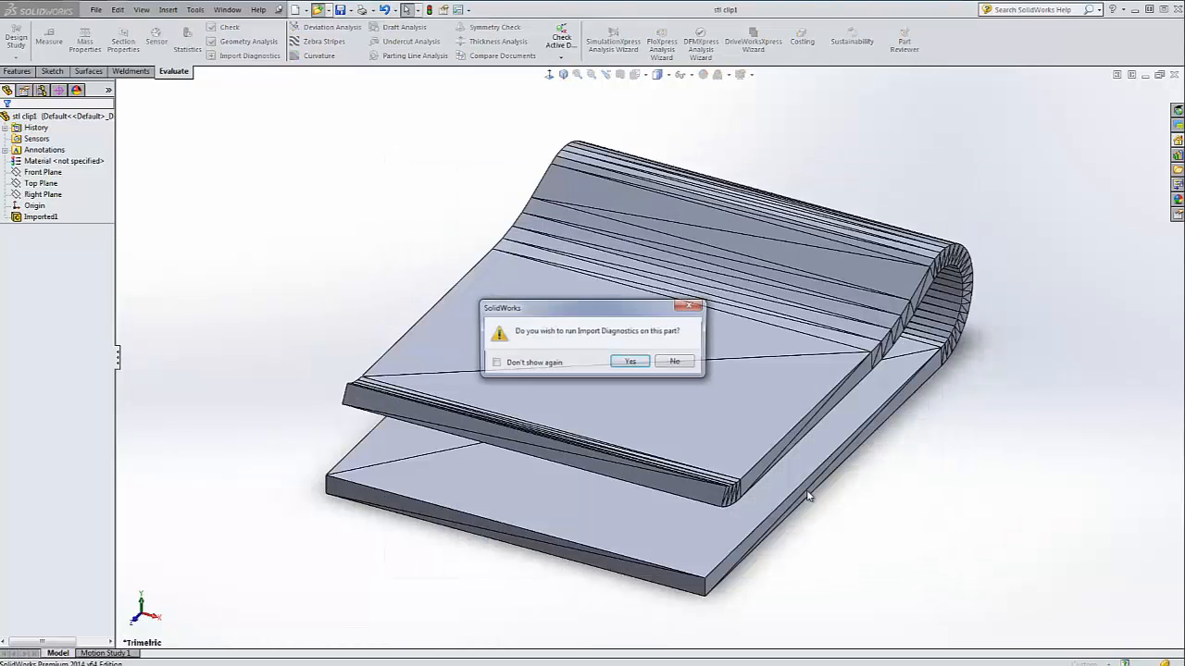
{"action": "left_click", "coordinate": [674, 361]}
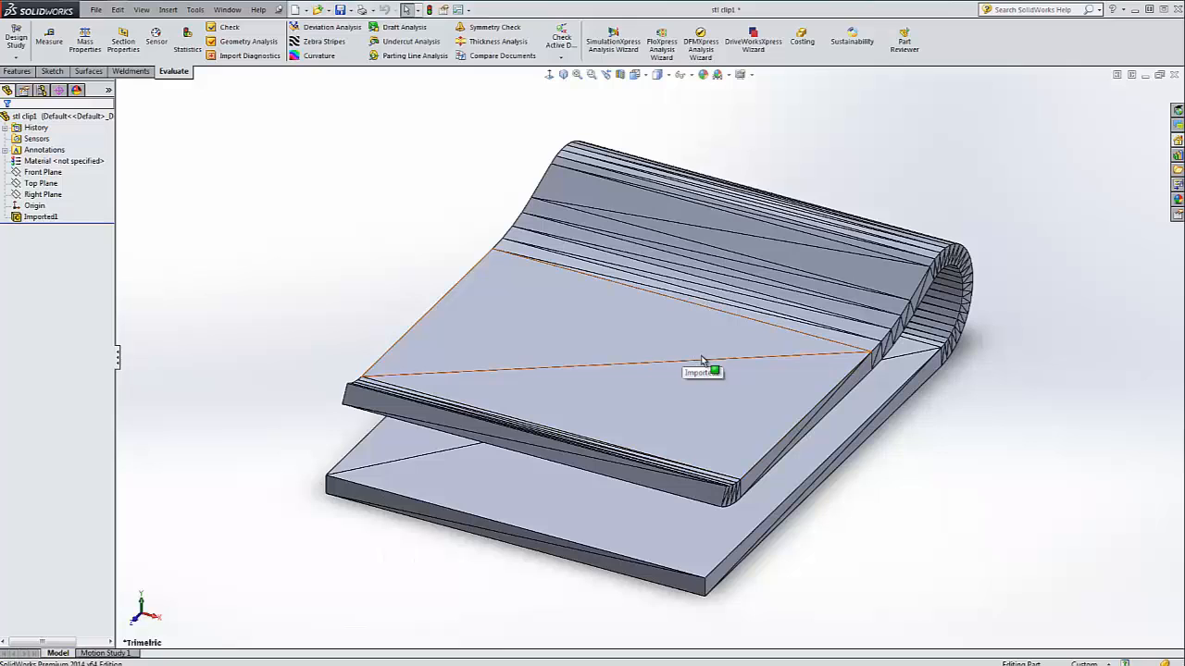
{"action": "left_click", "coordinate": [48, 38]}
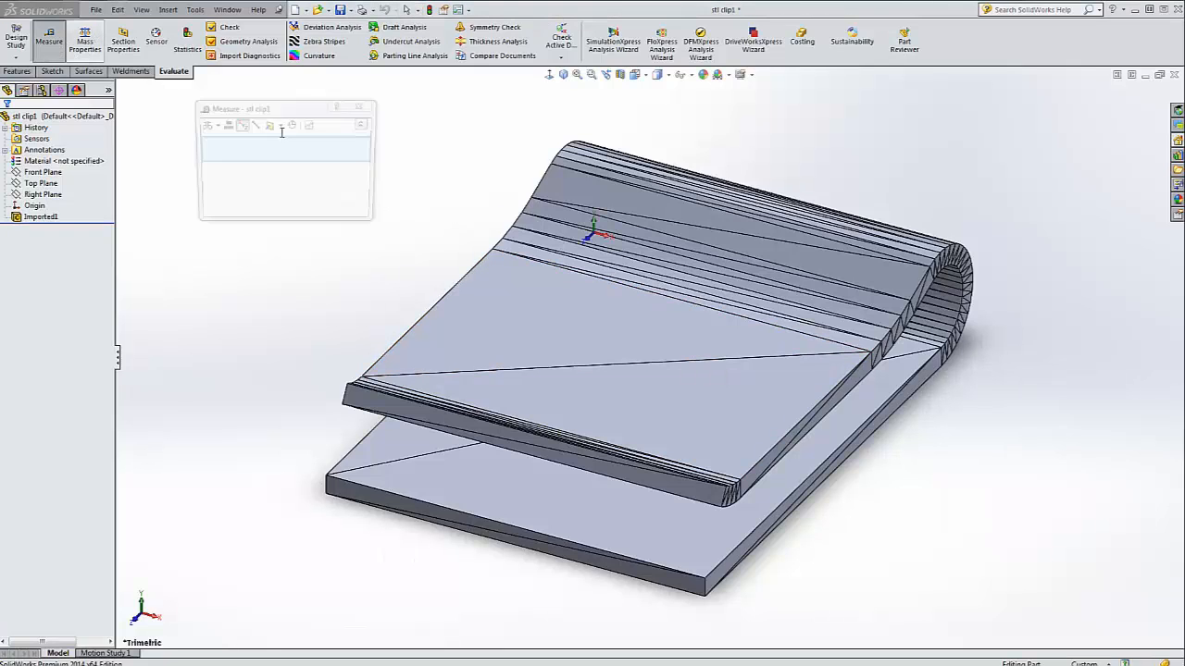